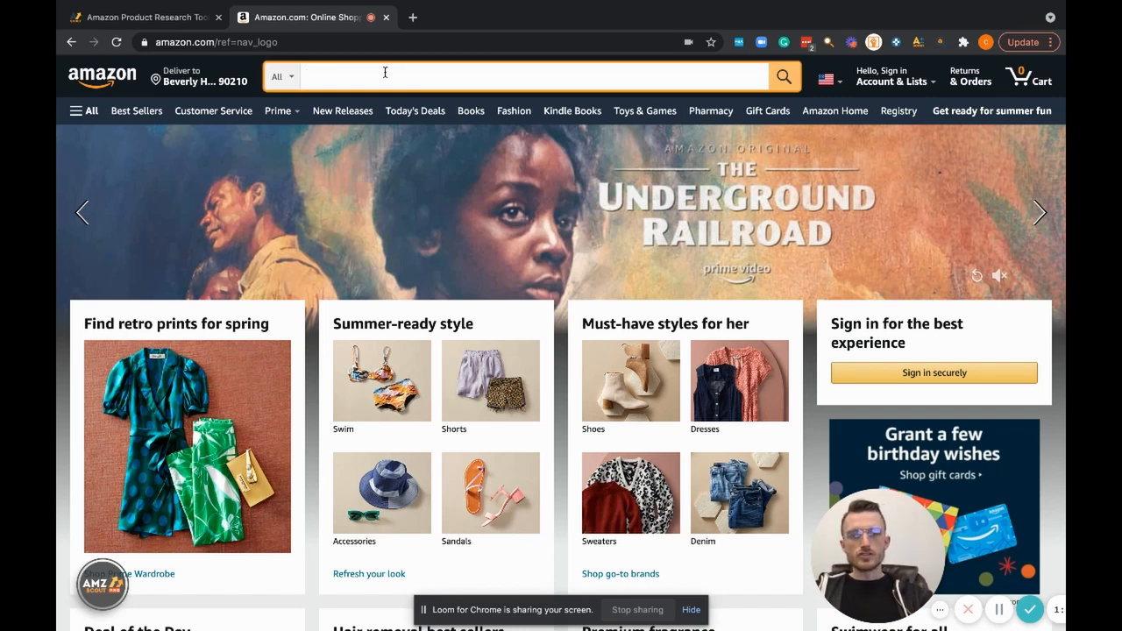
# Step: Search Amazon for 'colgate' so the AMZScout PRO panel lists its products
pyautogui.write('c')
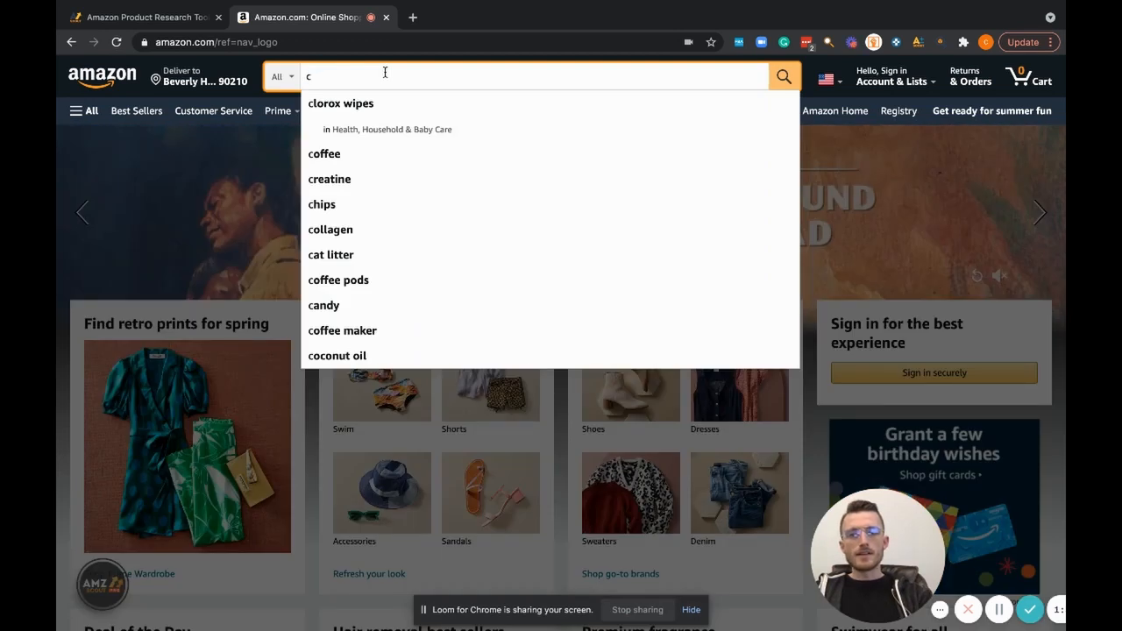
pyautogui.write('olgate')
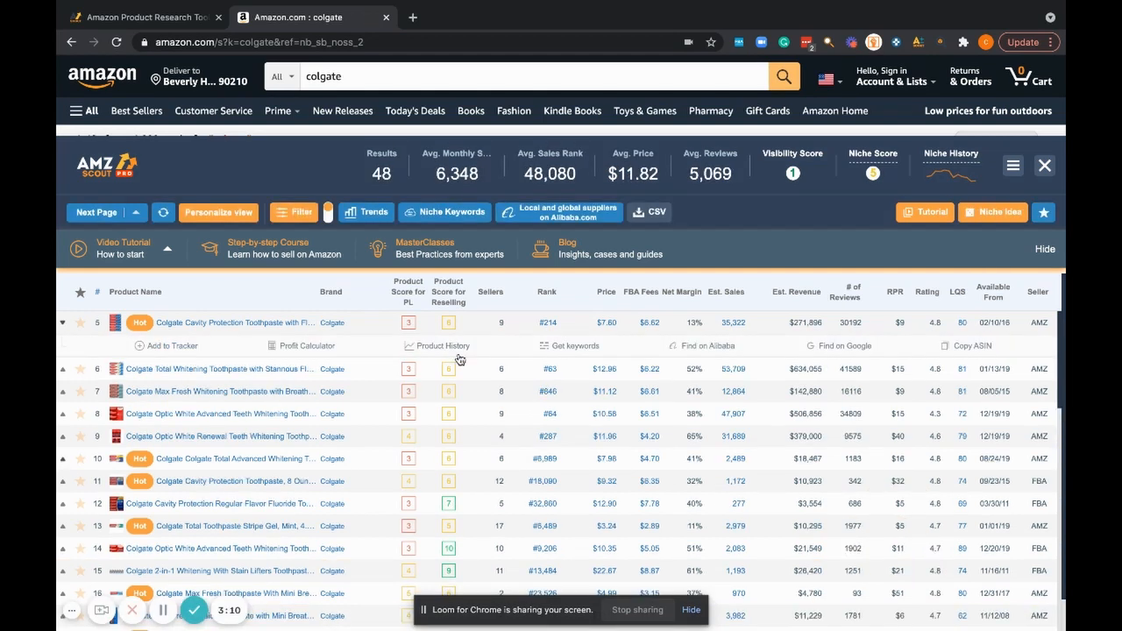
pyautogui.scroll(-3)
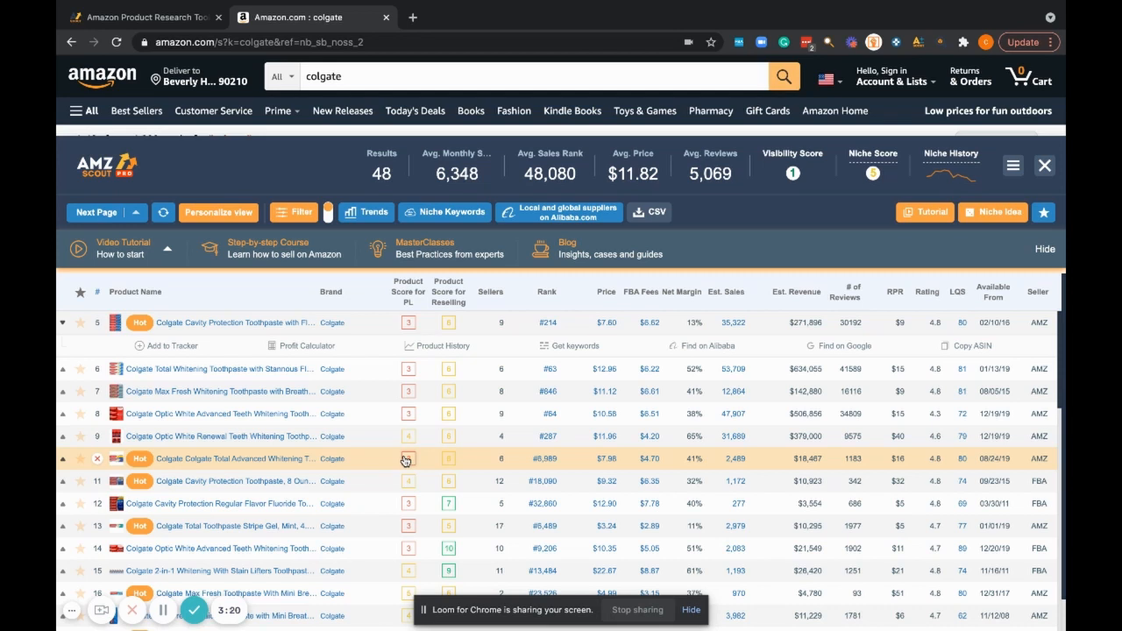
pyautogui.moveTo(199, 170)
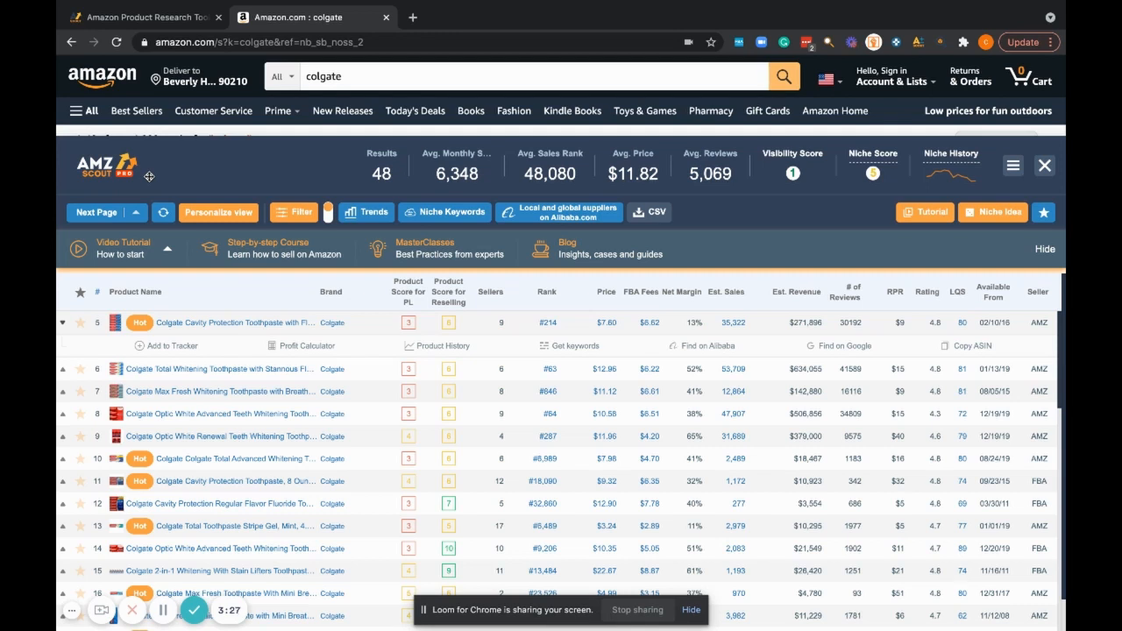
pyautogui.moveTo(239, 181)
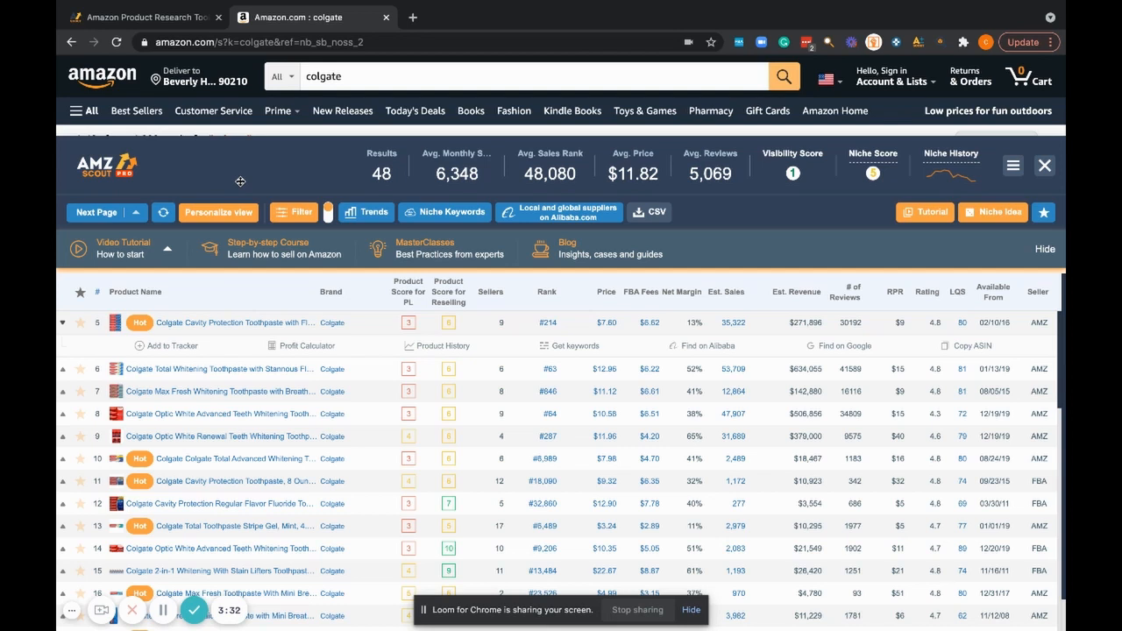
pyautogui.moveTo(359, 187)
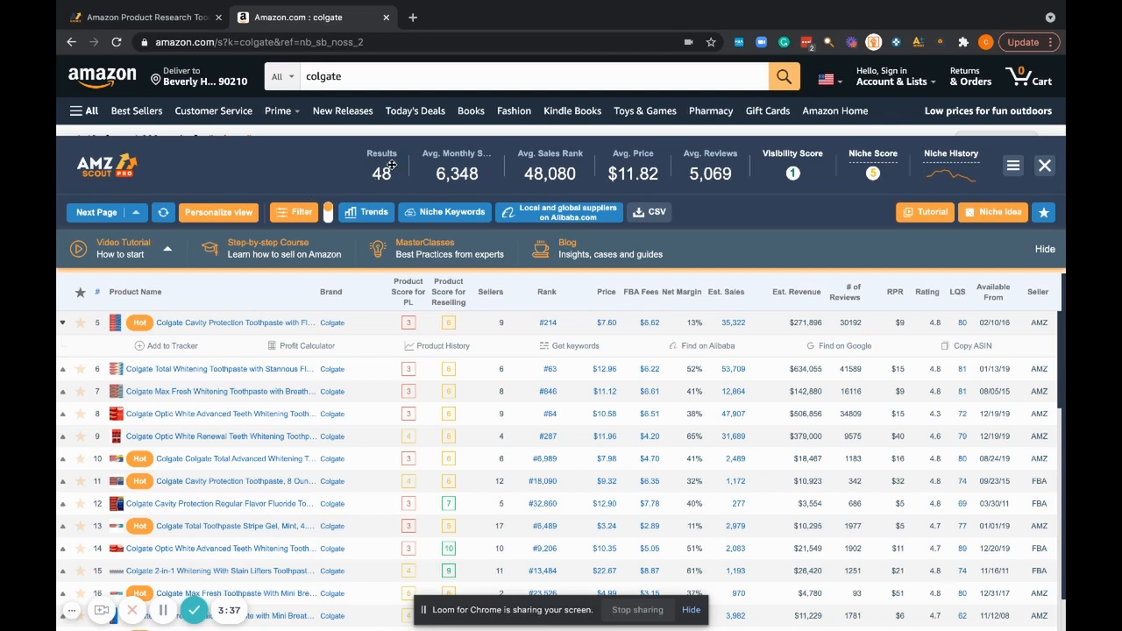
pyautogui.moveTo(368, 178)
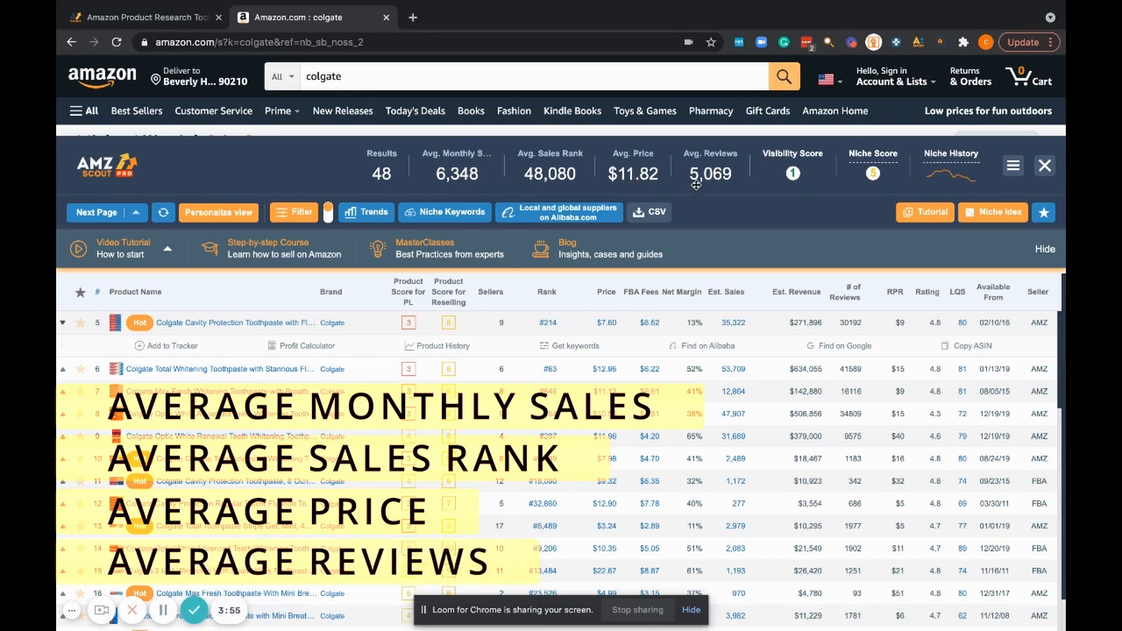
pyautogui.moveTo(792, 173)
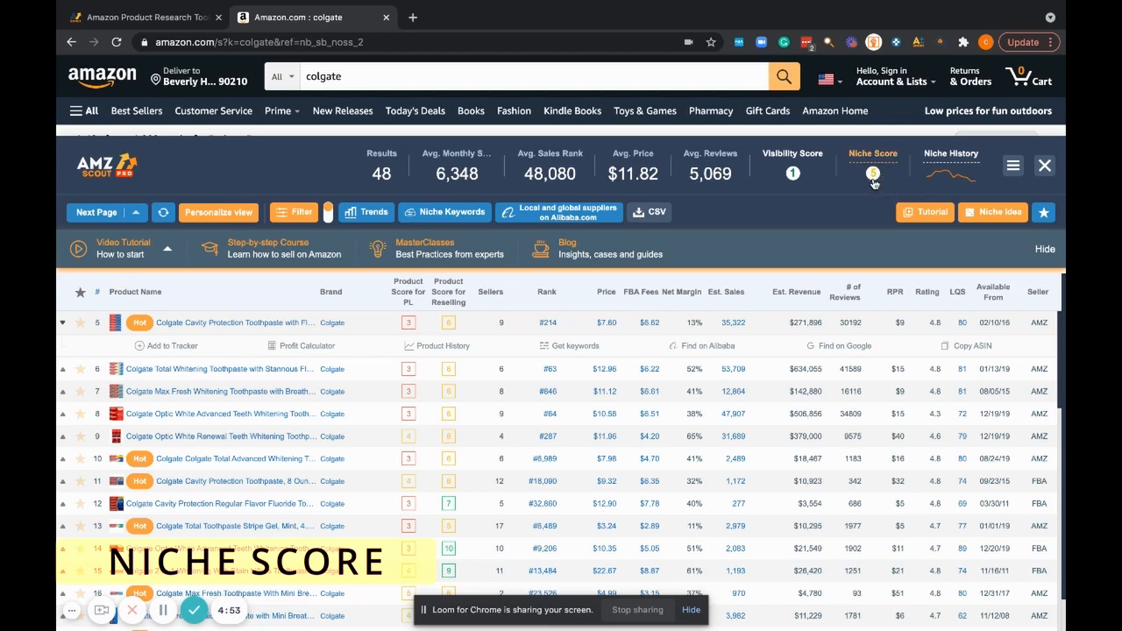
pyautogui.click(872, 180)
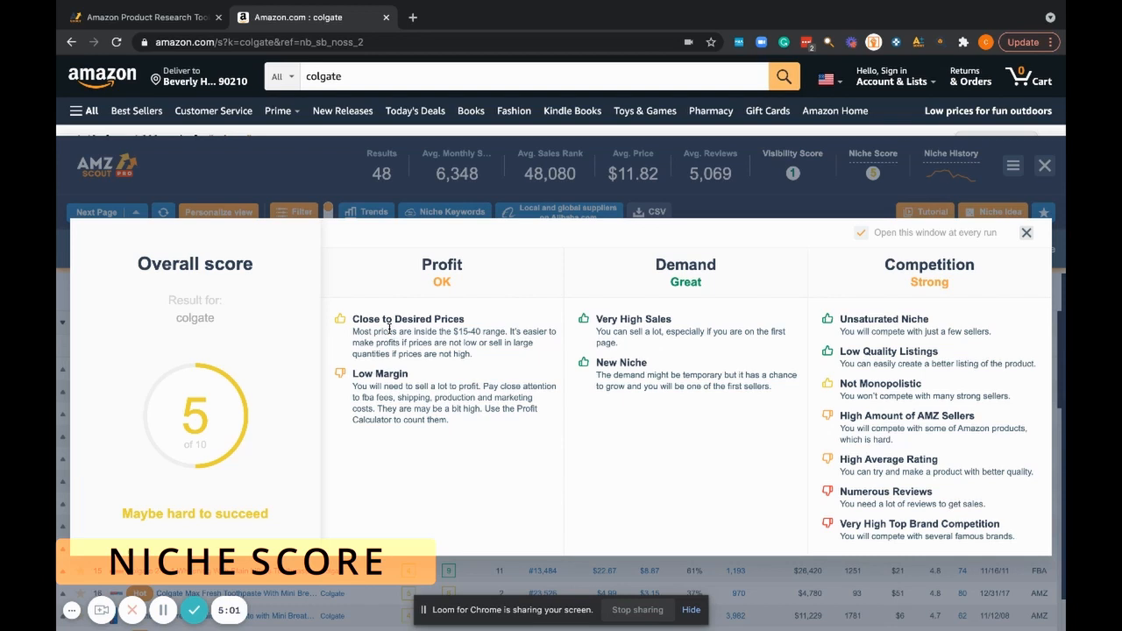
pyautogui.moveTo(162, 515)
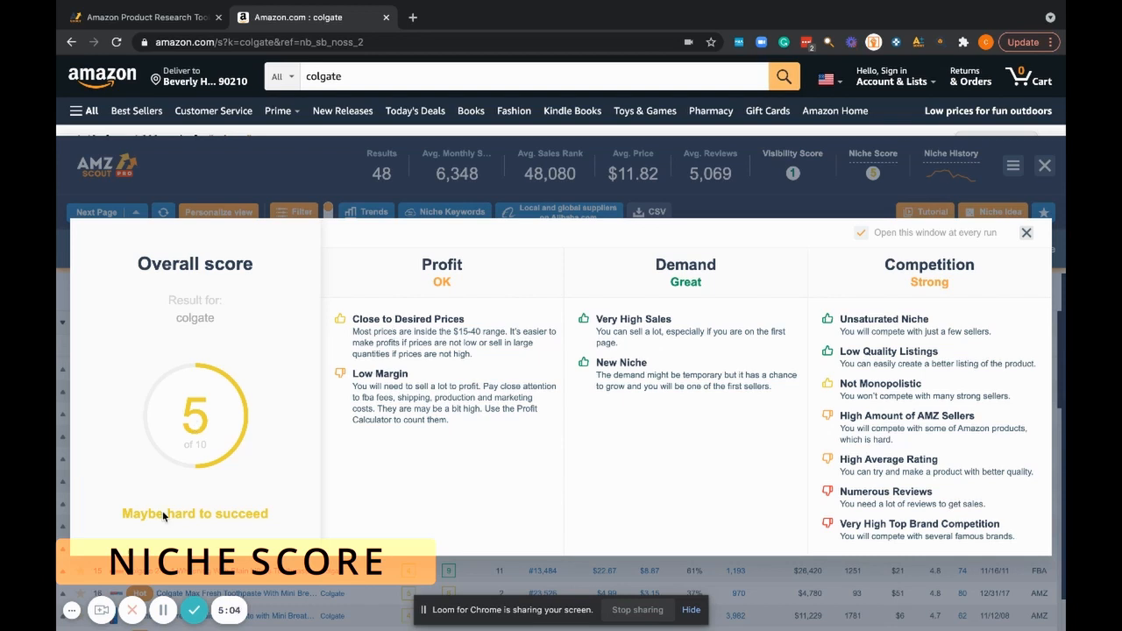
pyautogui.moveTo(635, 275)
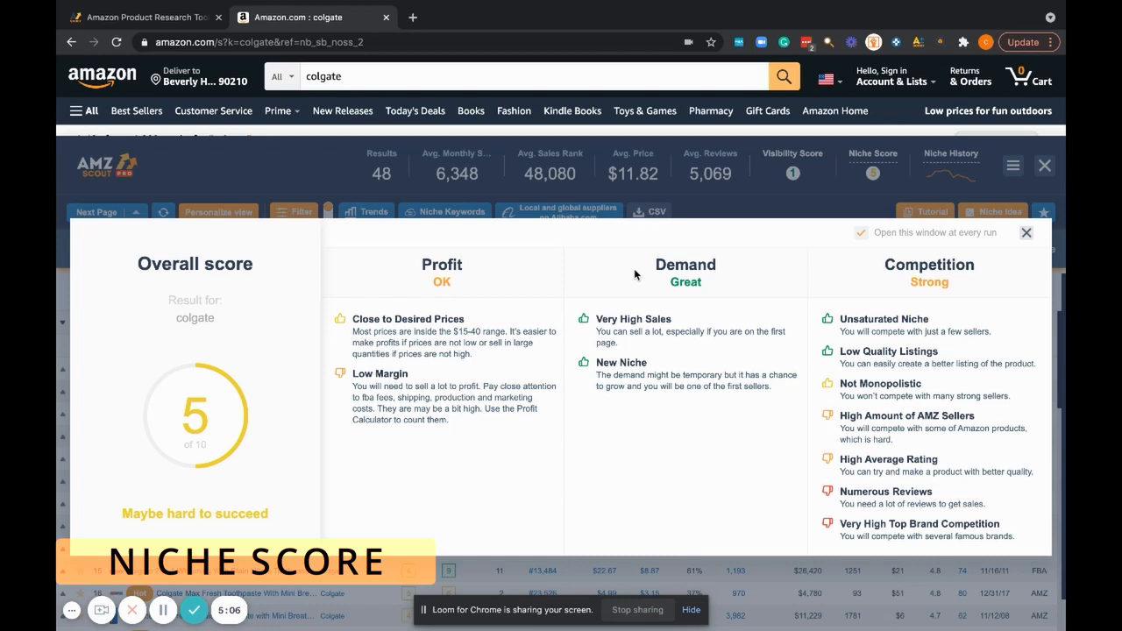
pyautogui.moveTo(794, 488)
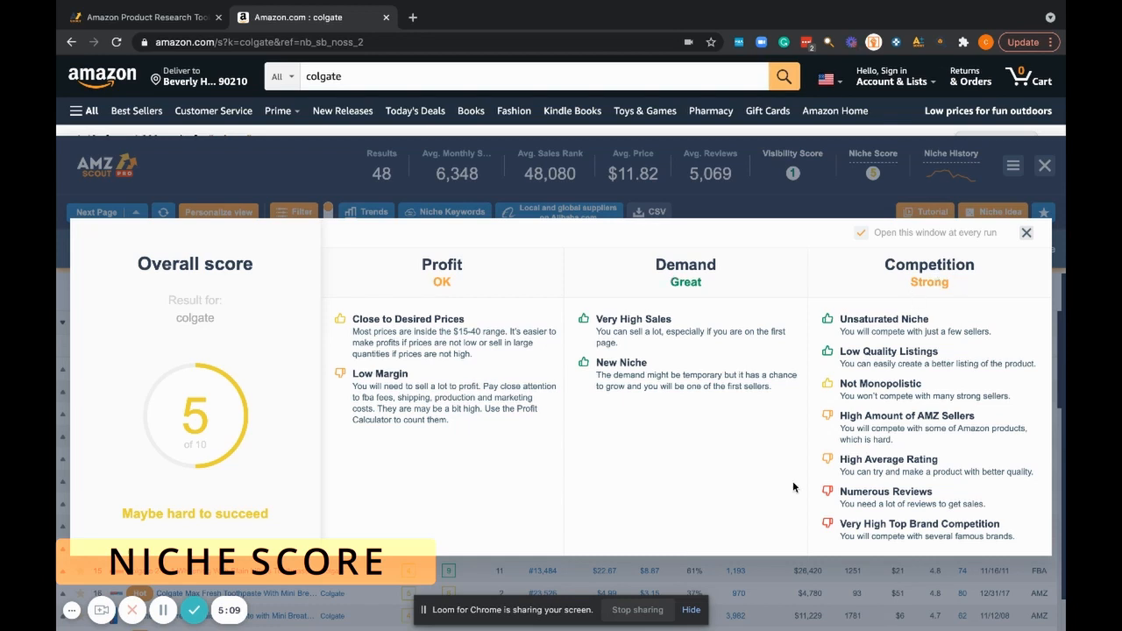
pyautogui.moveTo(720, 309)
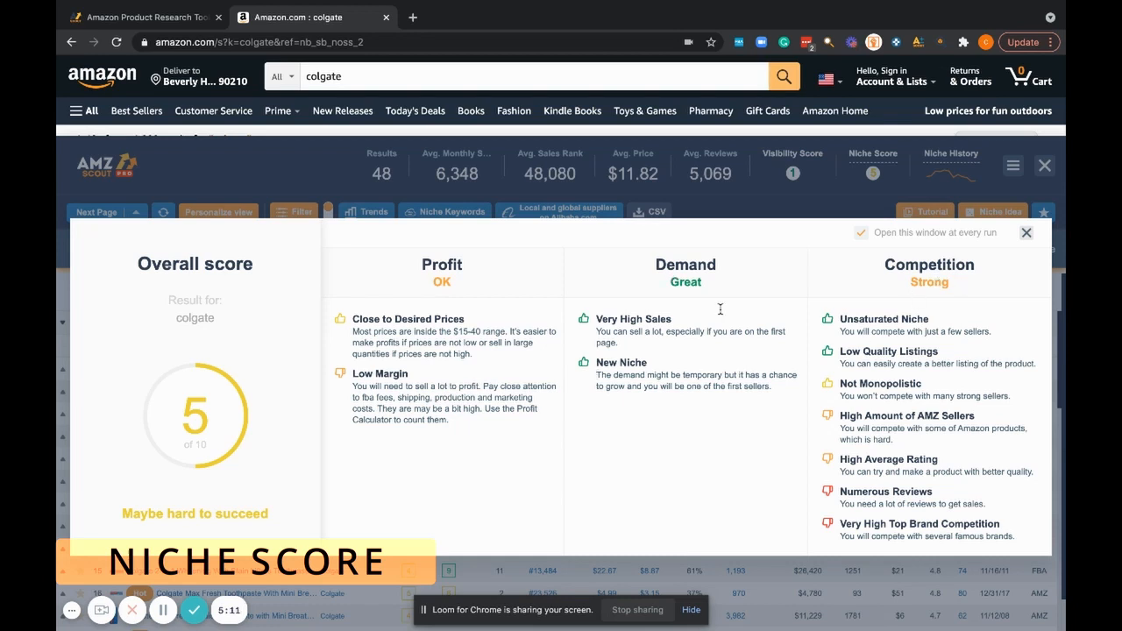
pyautogui.moveTo(1025, 234)
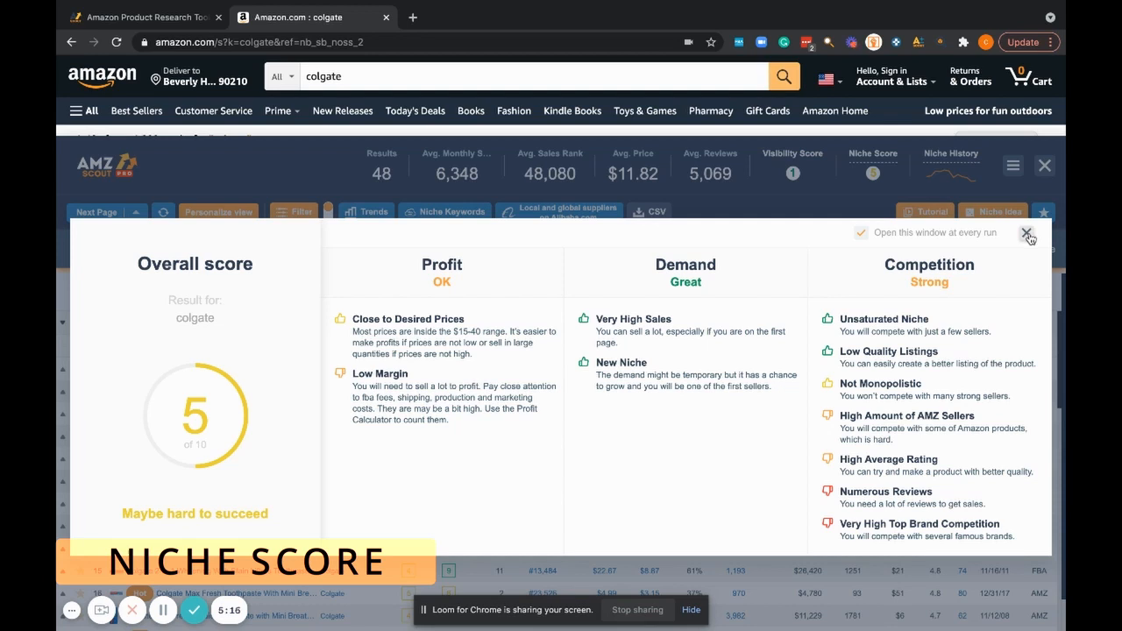
pyautogui.click(1024, 233)
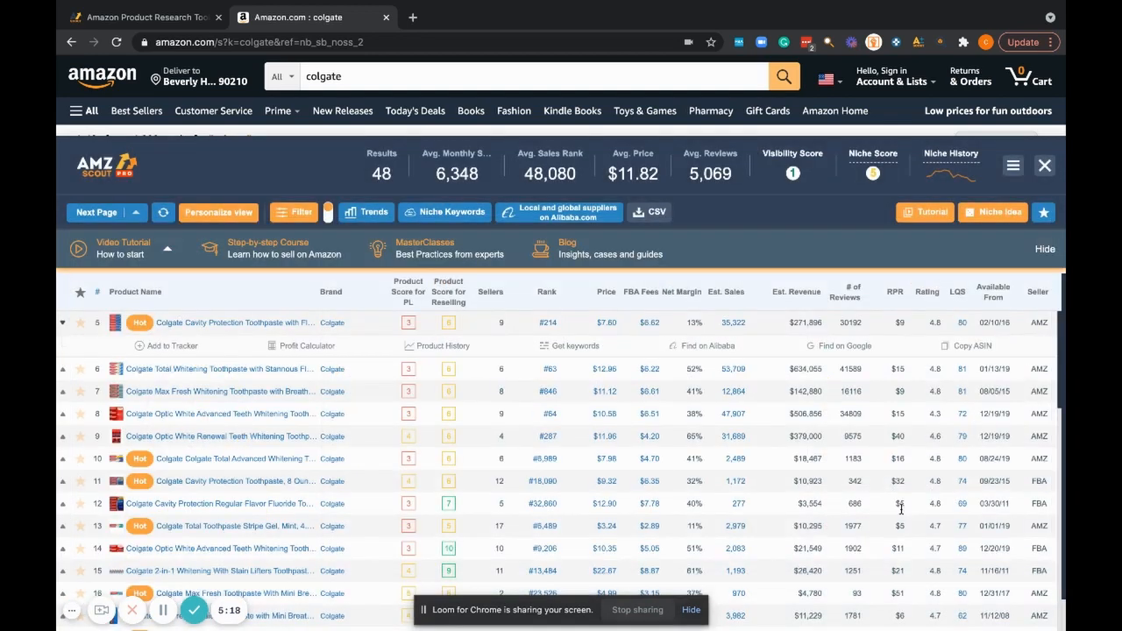
pyautogui.moveTo(558, 163)
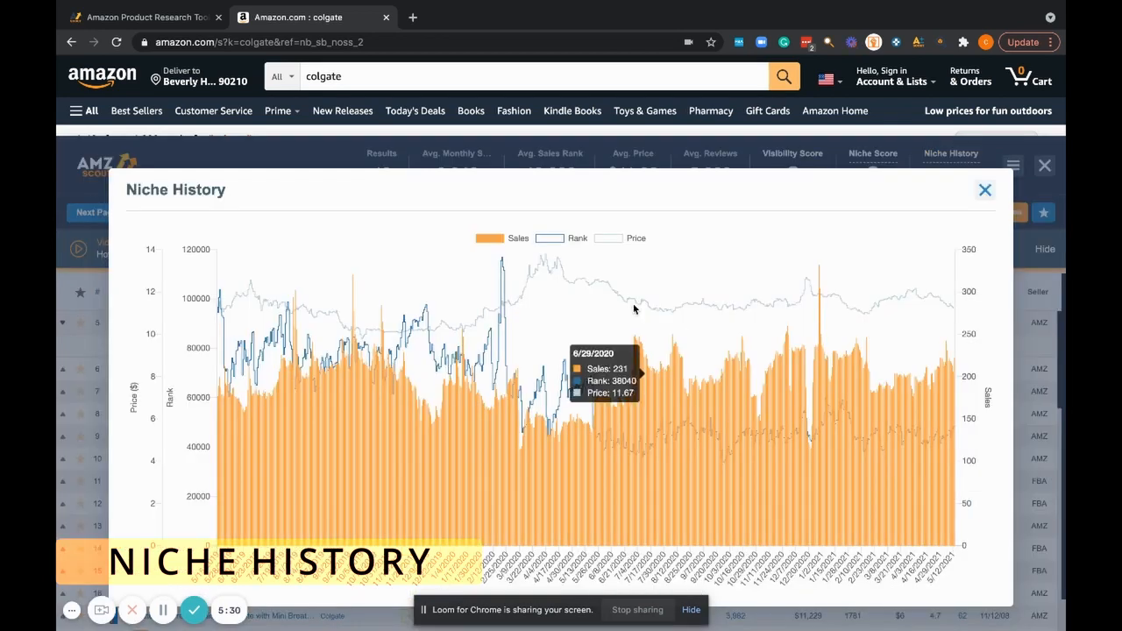
pyautogui.moveTo(425, 317)
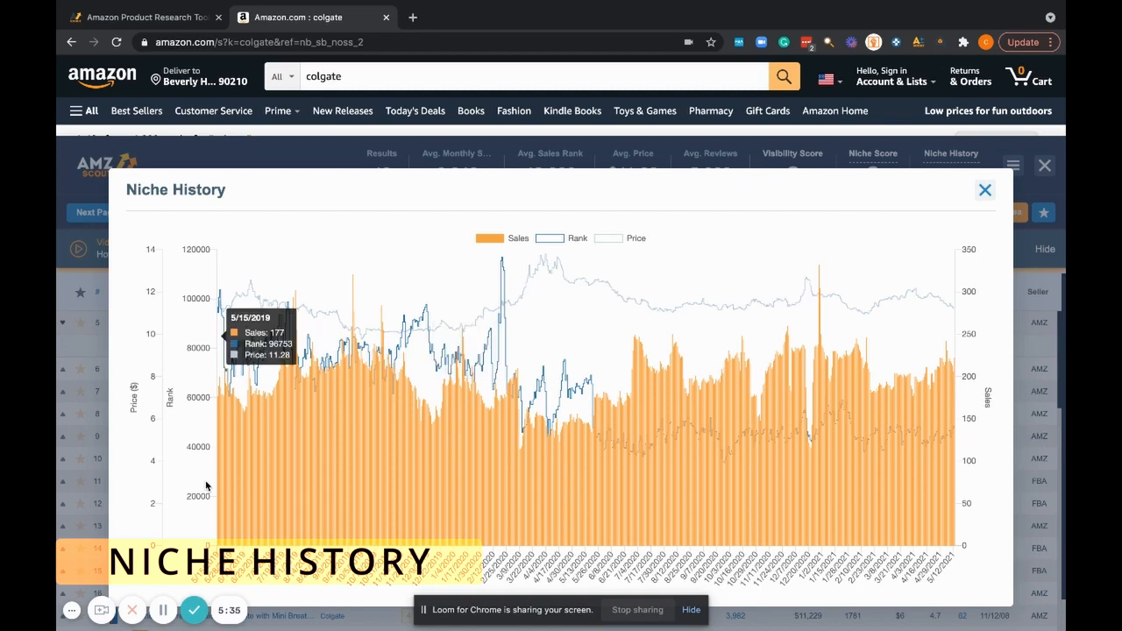
pyautogui.moveTo(482, 231)
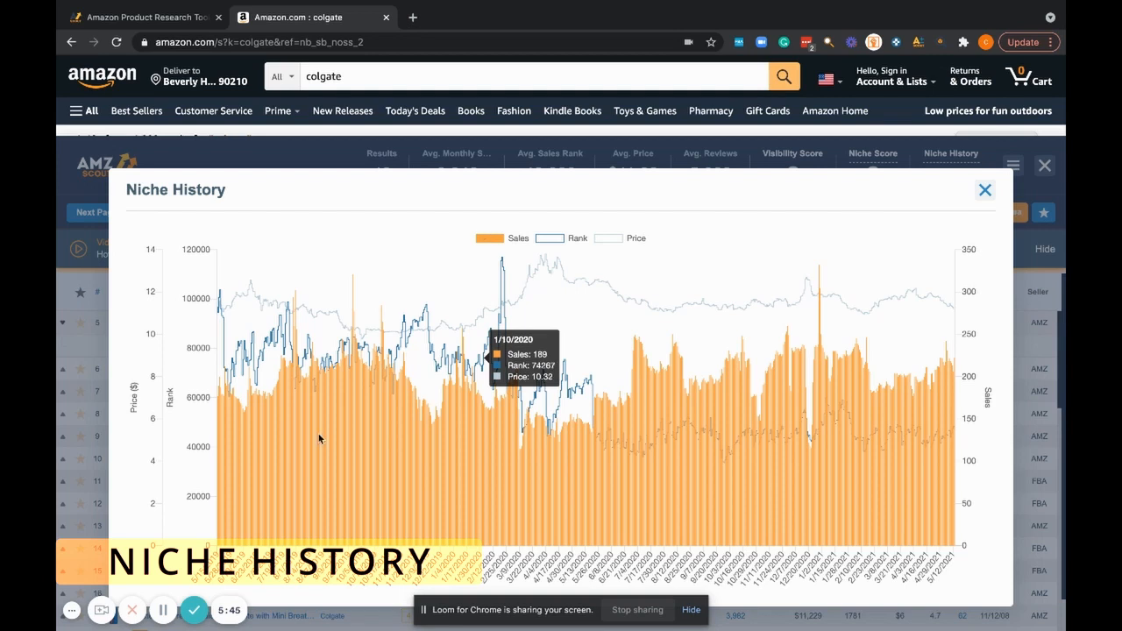
pyautogui.moveTo(559, 267)
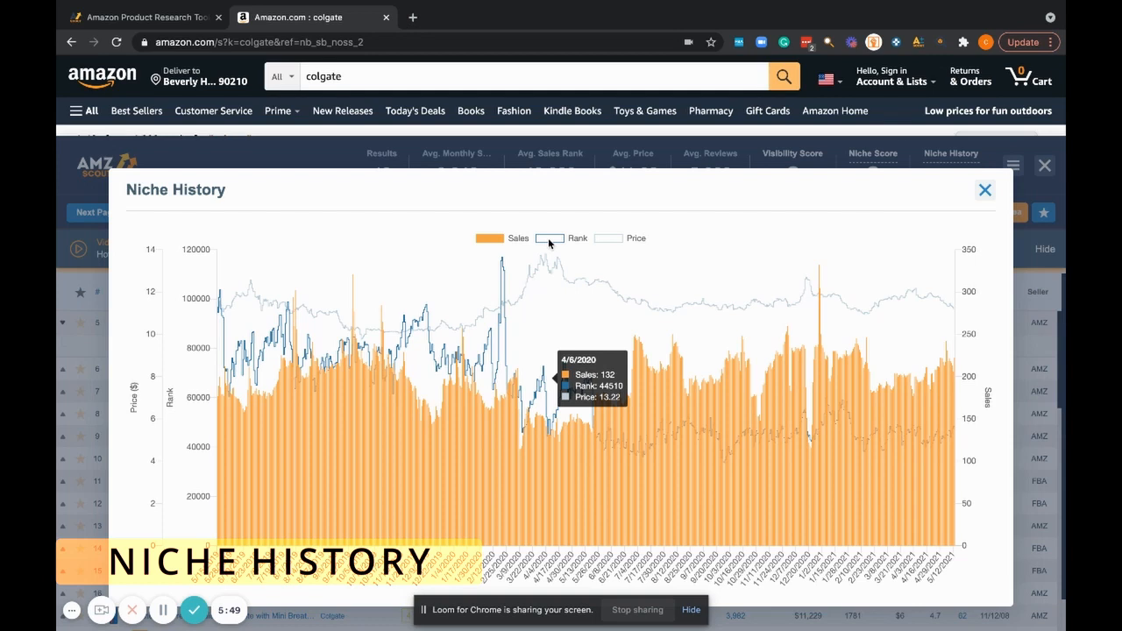
pyautogui.moveTo(602, 257)
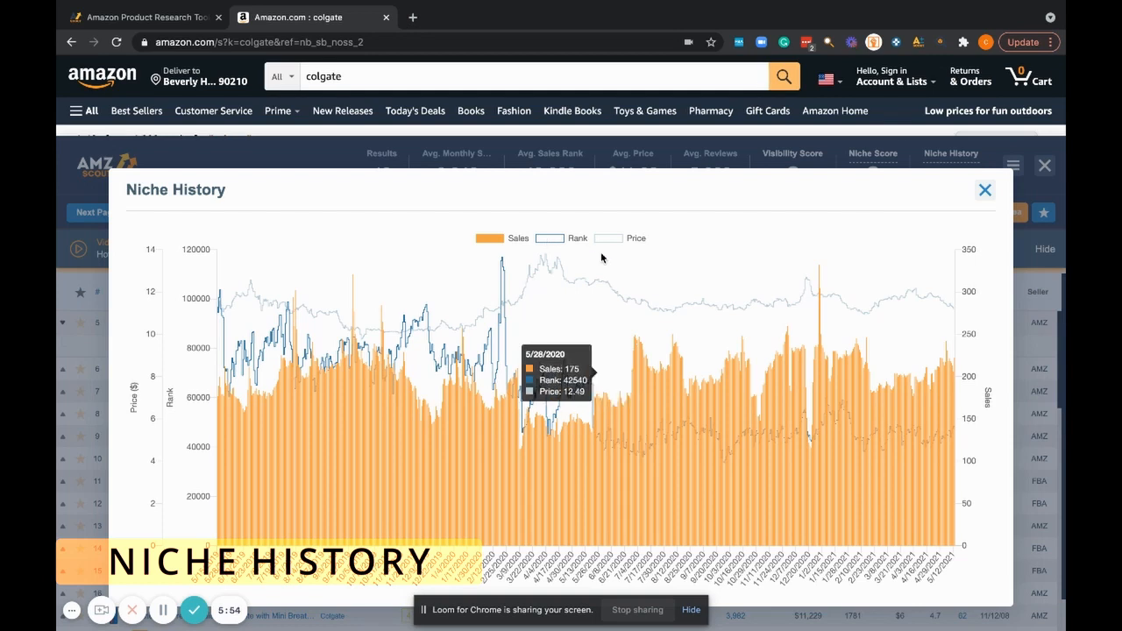
pyautogui.moveTo(590, 282)
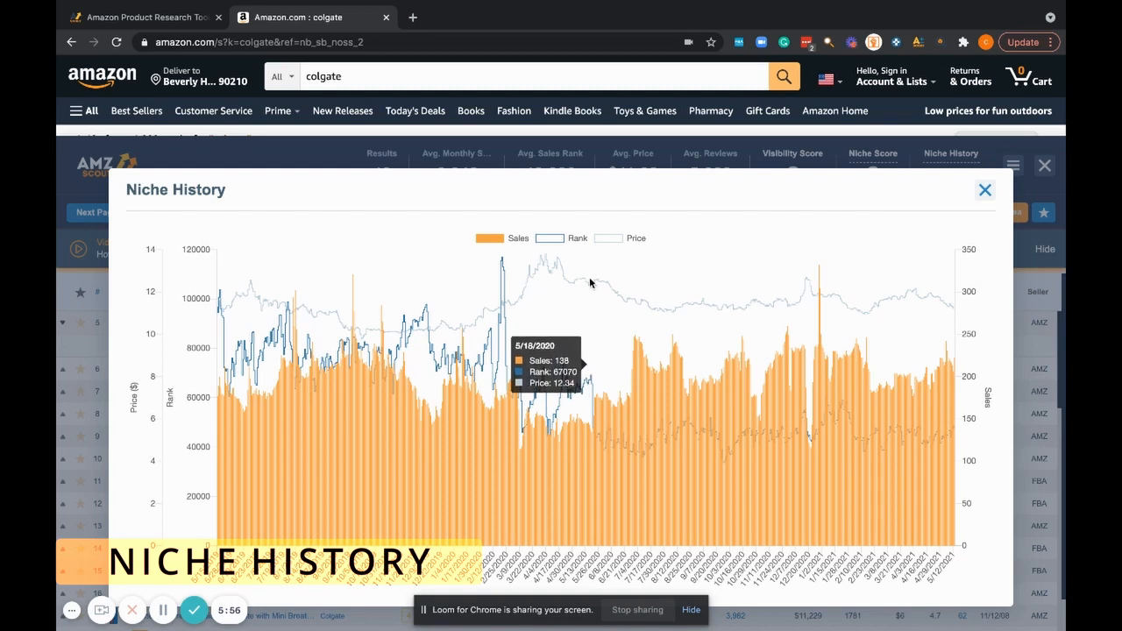
pyautogui.moveTo(502, 276)
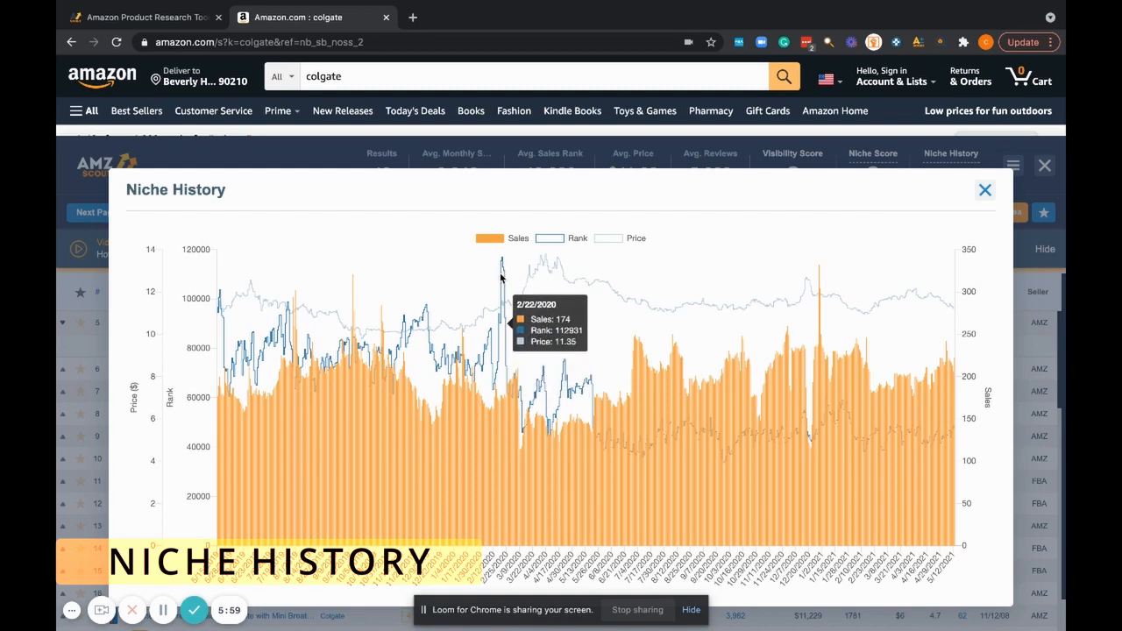
pyautogui.moveTo(333, 470)
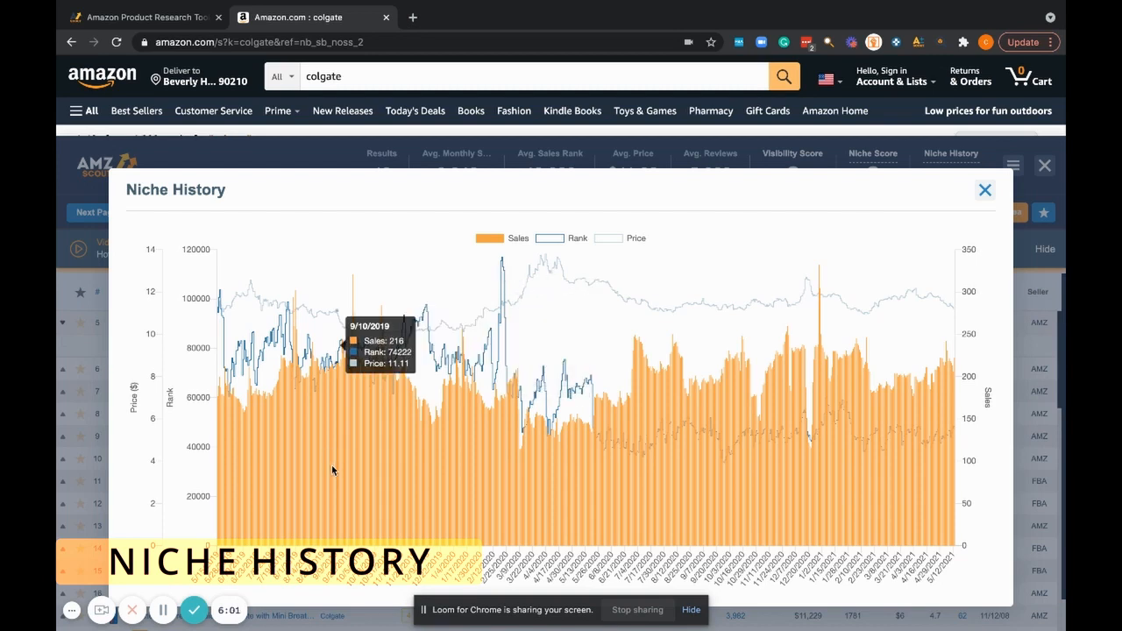
pyautogui.moveTo(281, 342)
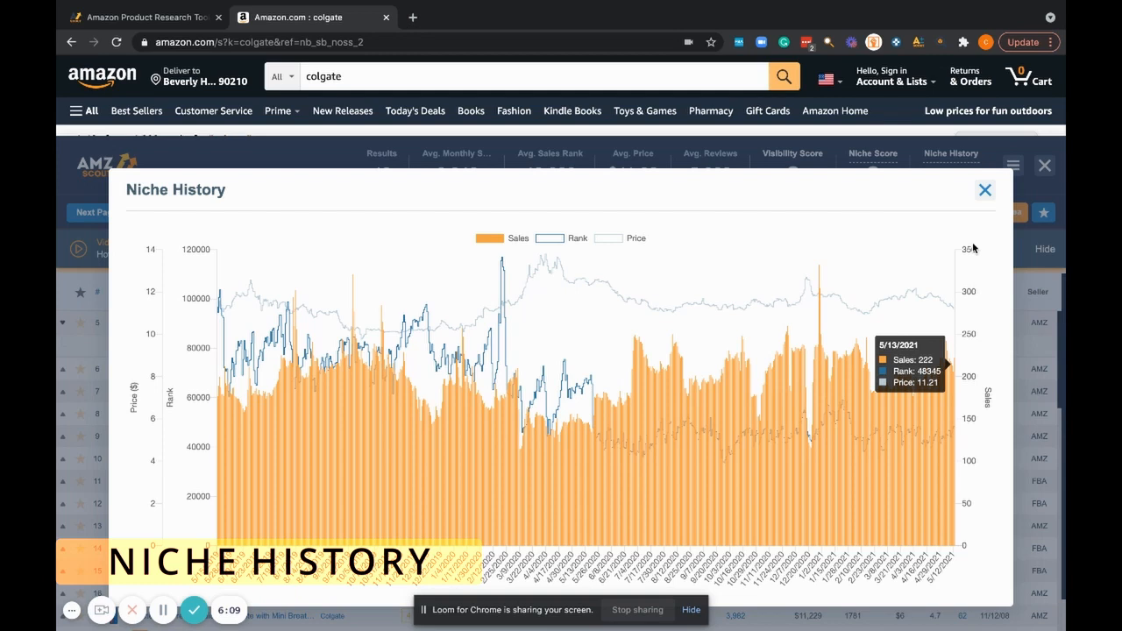
pyautogui.moveTo(332, 441)
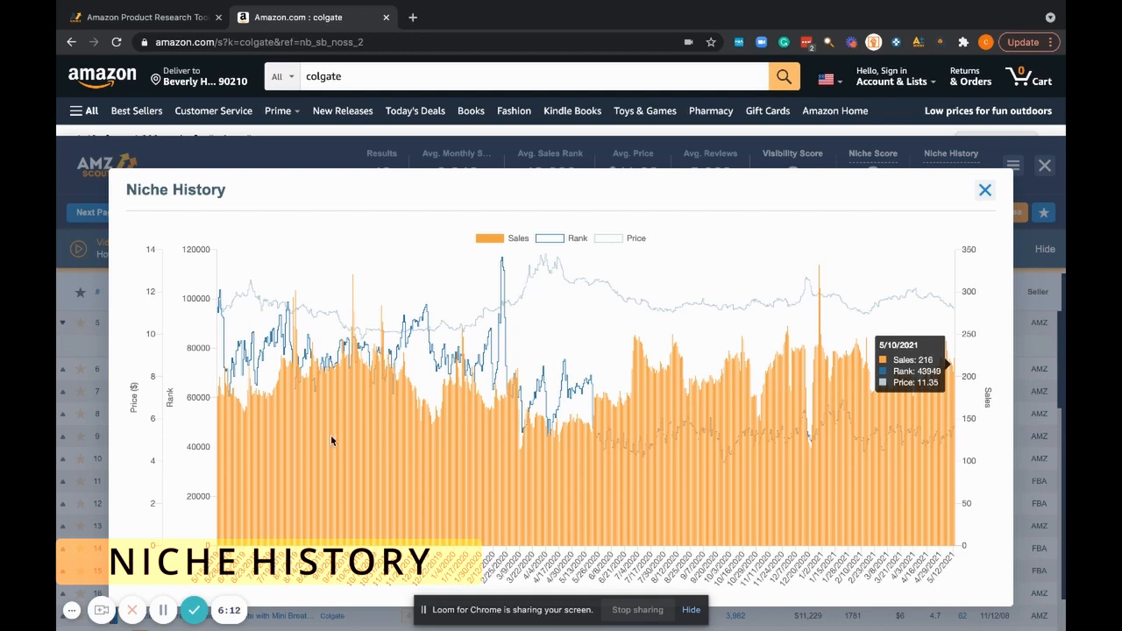
pyautogui.moveTo(184, 414)
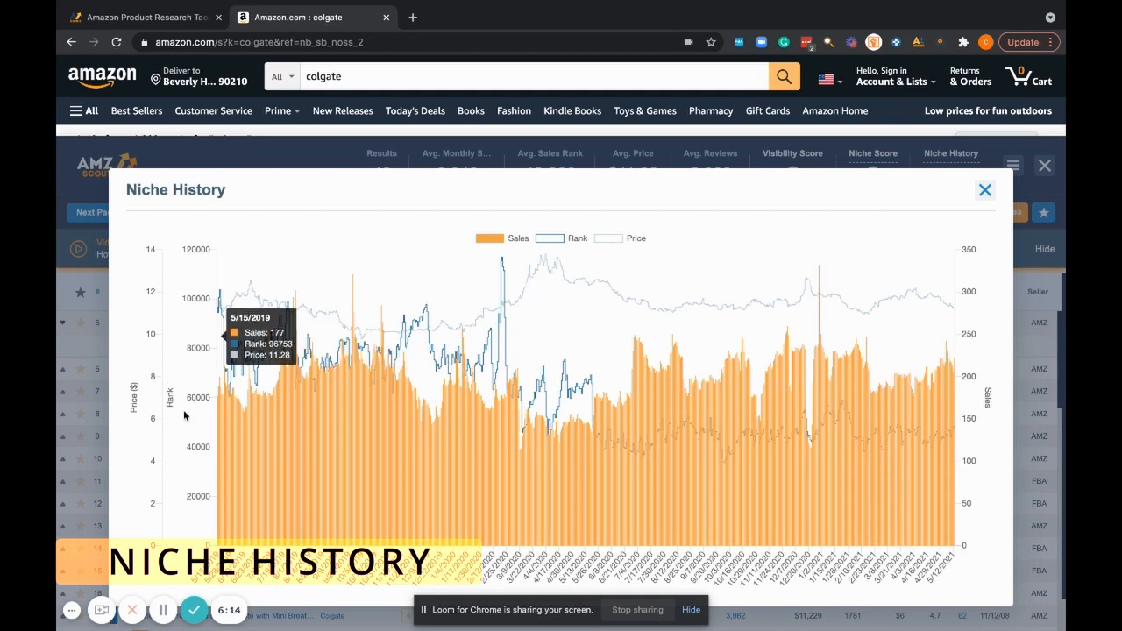
pyautogui.moveTo(182, 442)
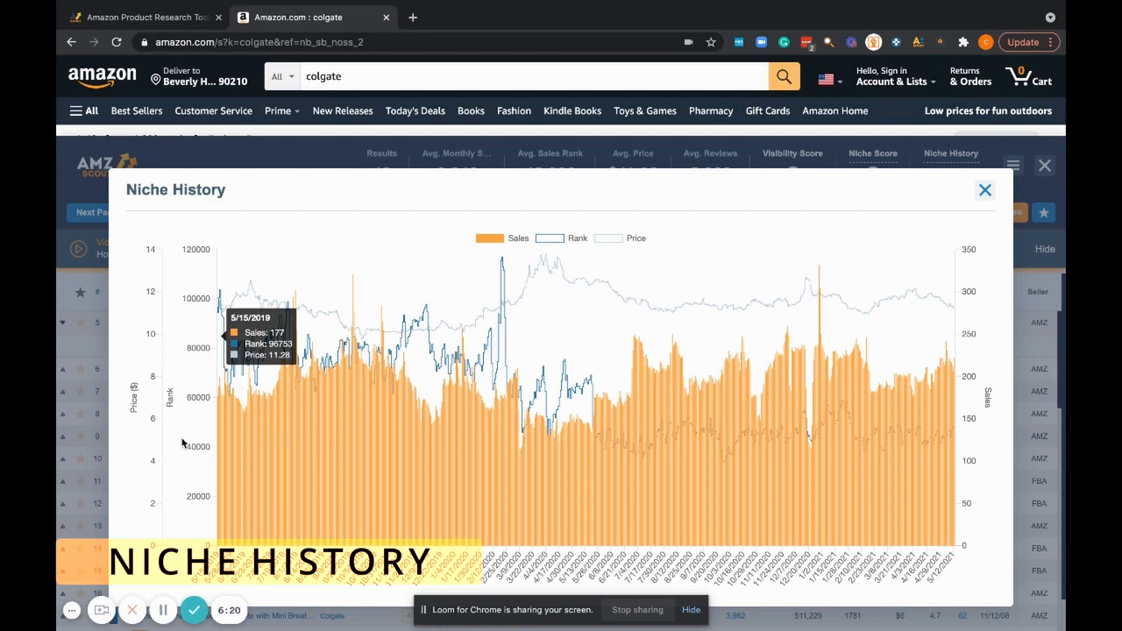
pyautogui.moveTo(371, 495)
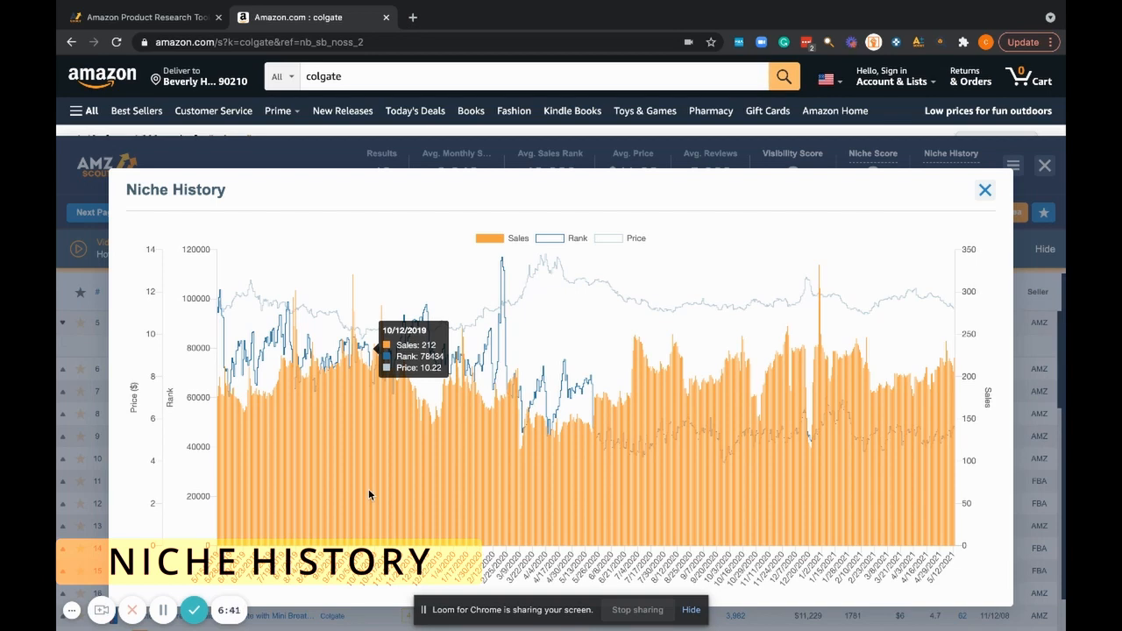
pyautogui.moveTo(624, 353)
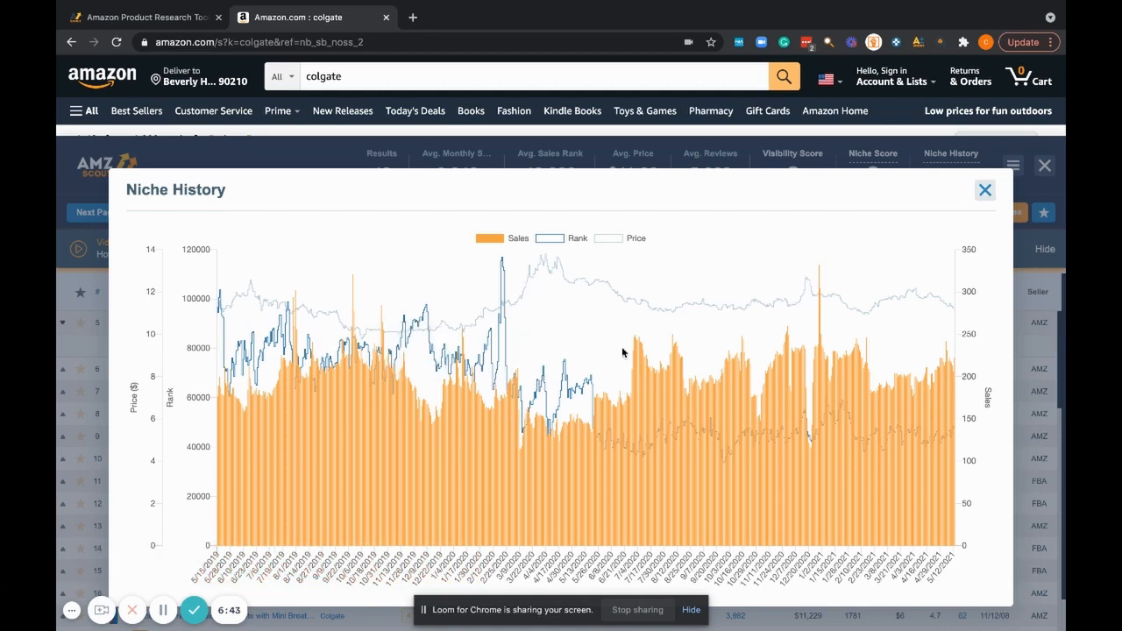
# Step: Close the colgate Niche History sales, rank and price chart
pyautogui.click(984, 189)
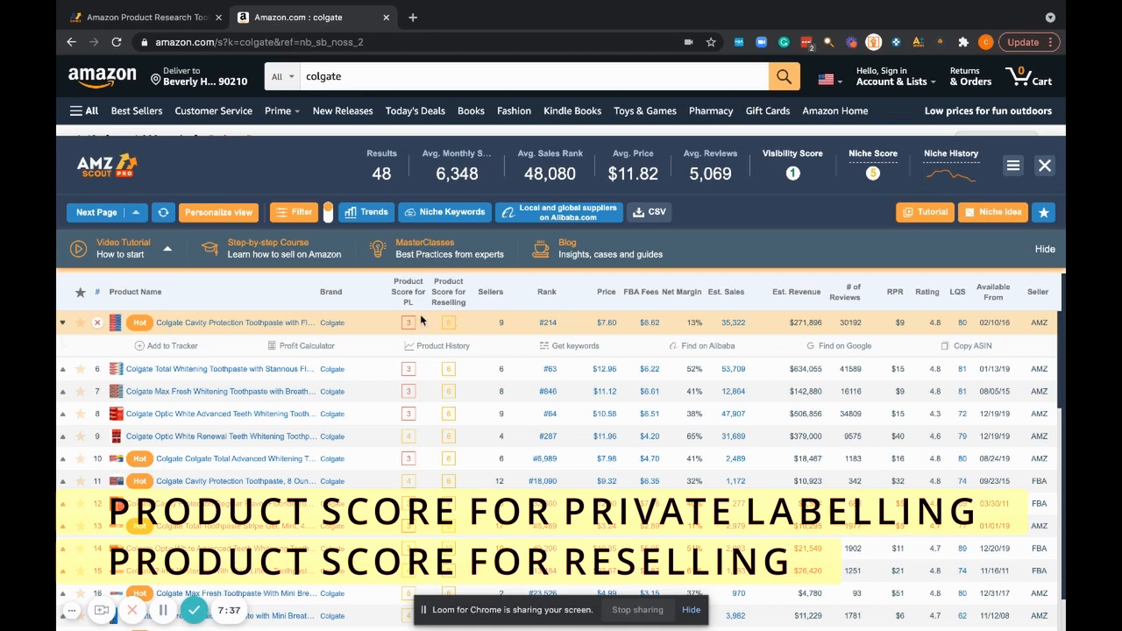
pyautogui.moveTo(445, 326)
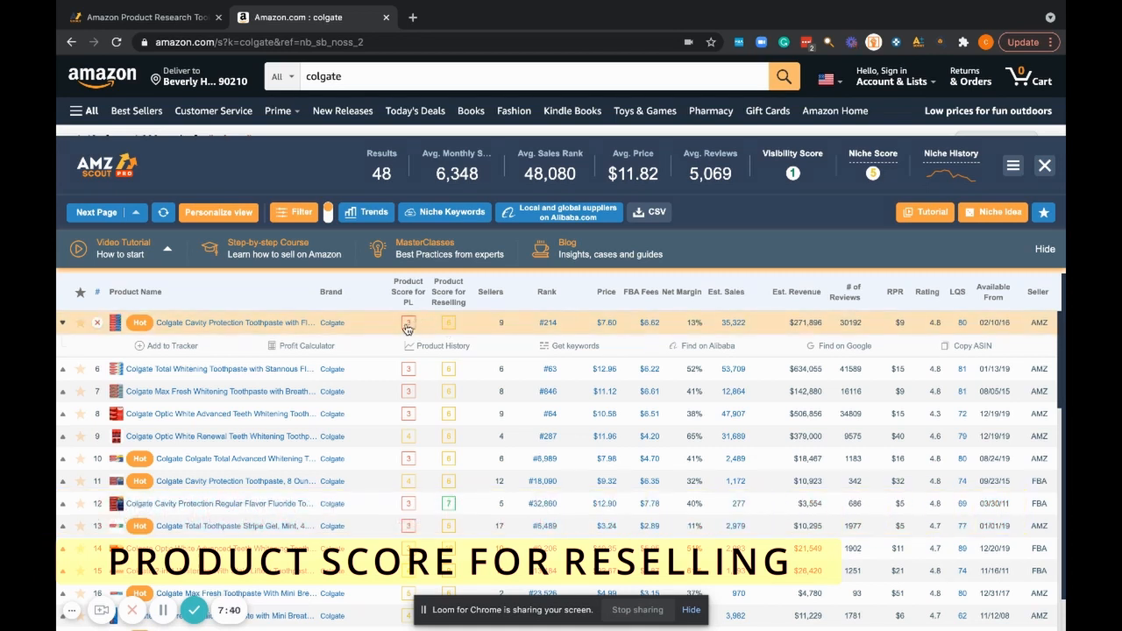
# Step: Open the Product Score breakdown for row 5, Colgate Cavity Protection Toothpaste
pyautogui.click(408, 323)
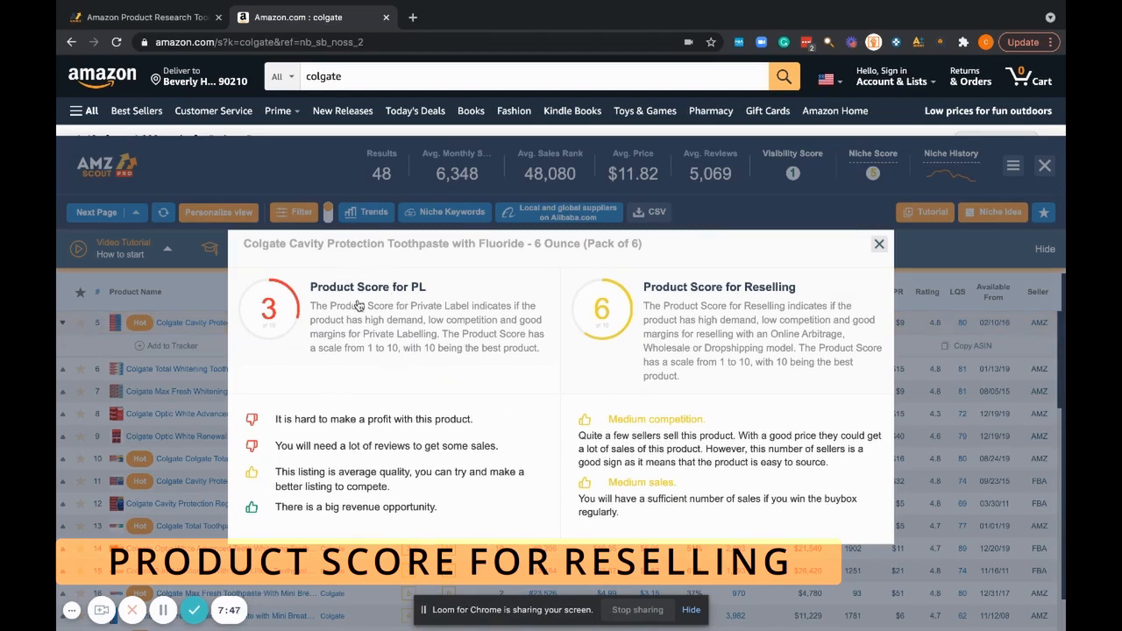
pyautogui.moveTo(719, 307)
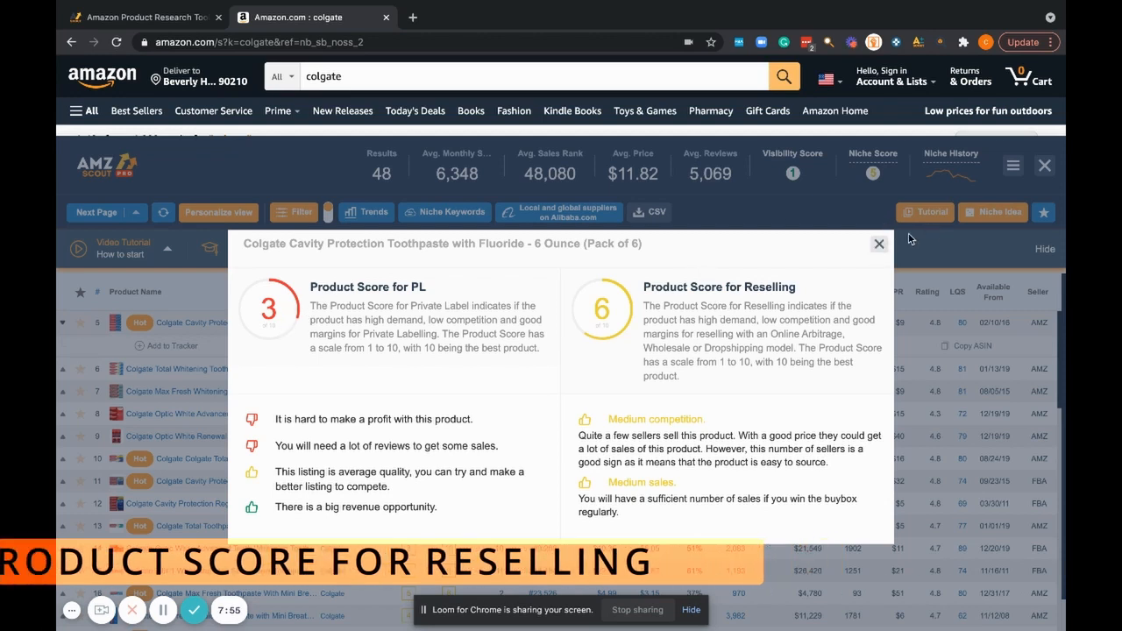
# Step: Close the Cavity Protection score popup showing PL 3 and reselling 6
pyautogui.click(878, 244)
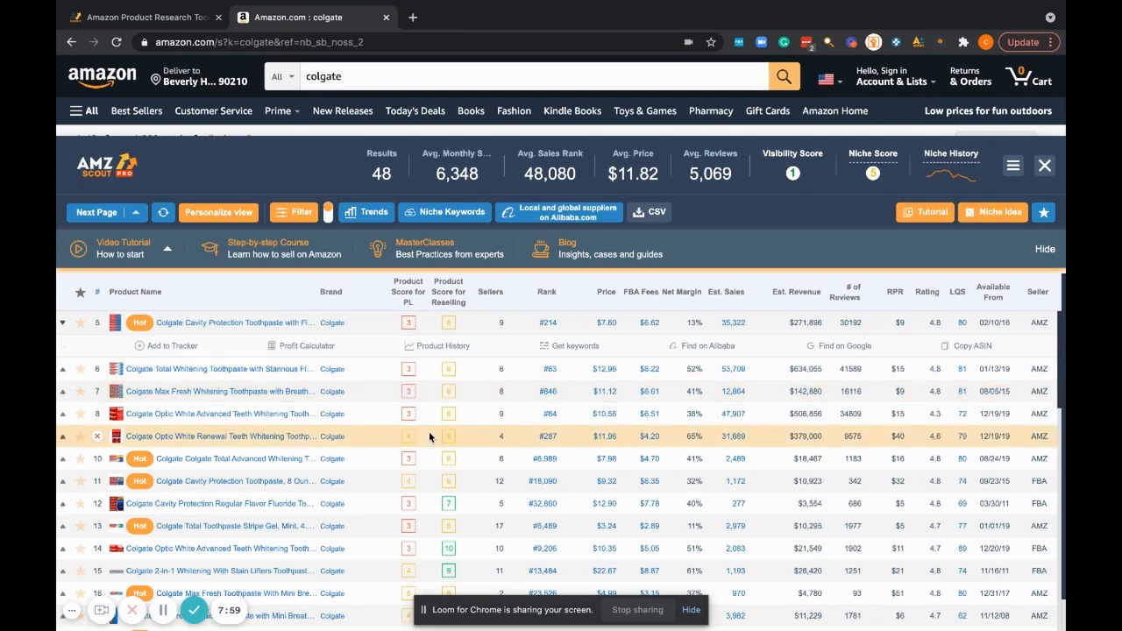
pyautogui.scroll(-3)
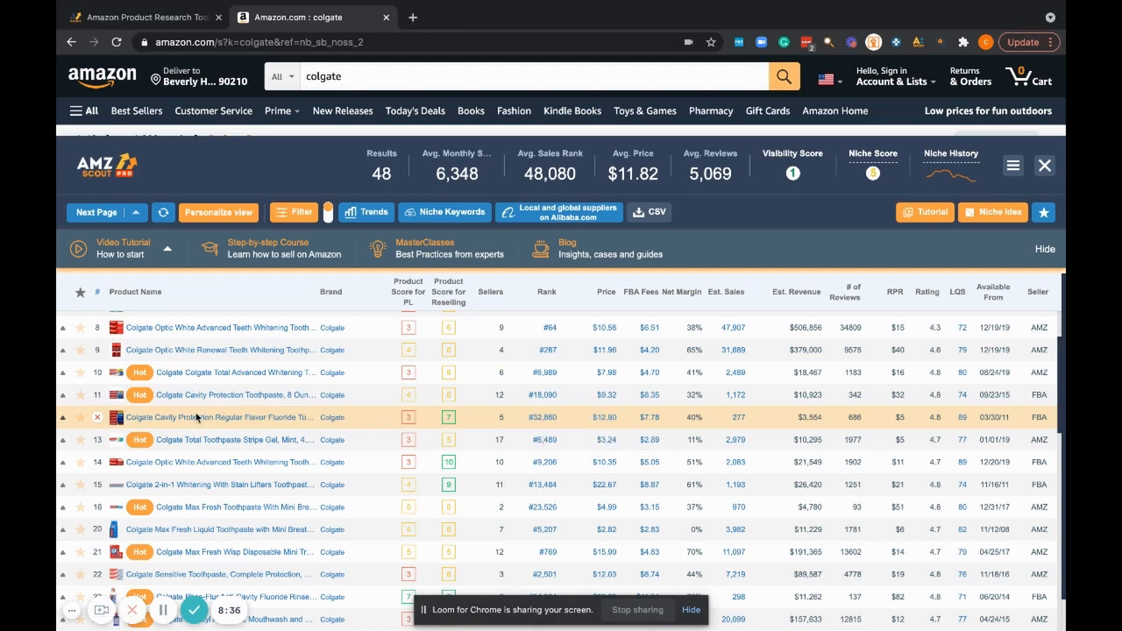
pyautogui.moveTo(114, 426)
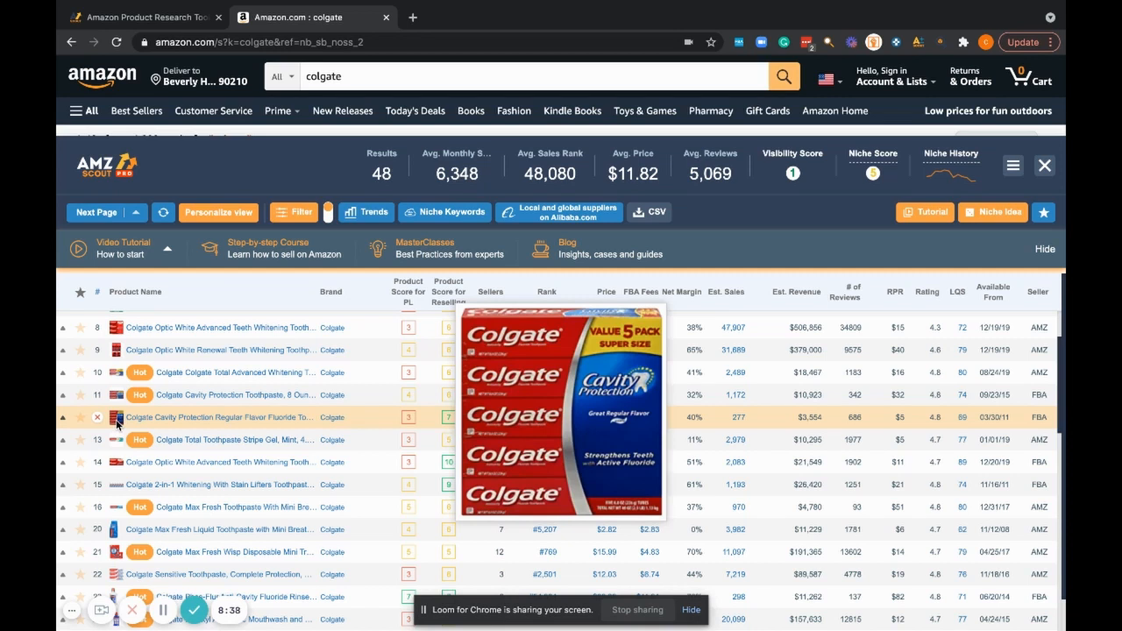
pyautogui.moveTo(211, 429)
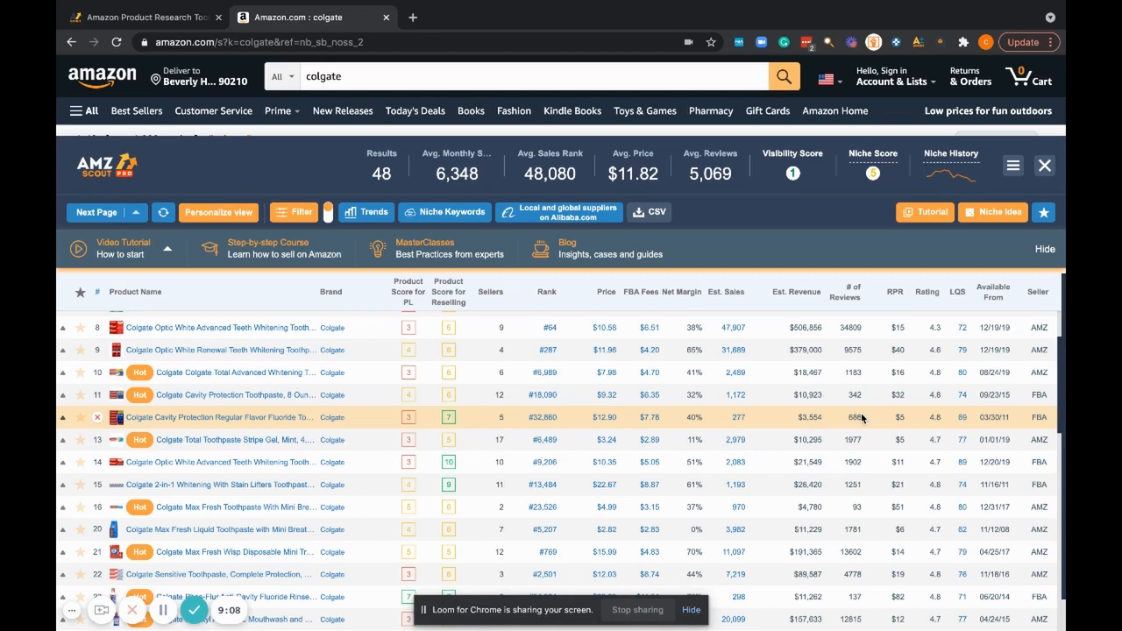
pyautogui.moveTo(933, 417)
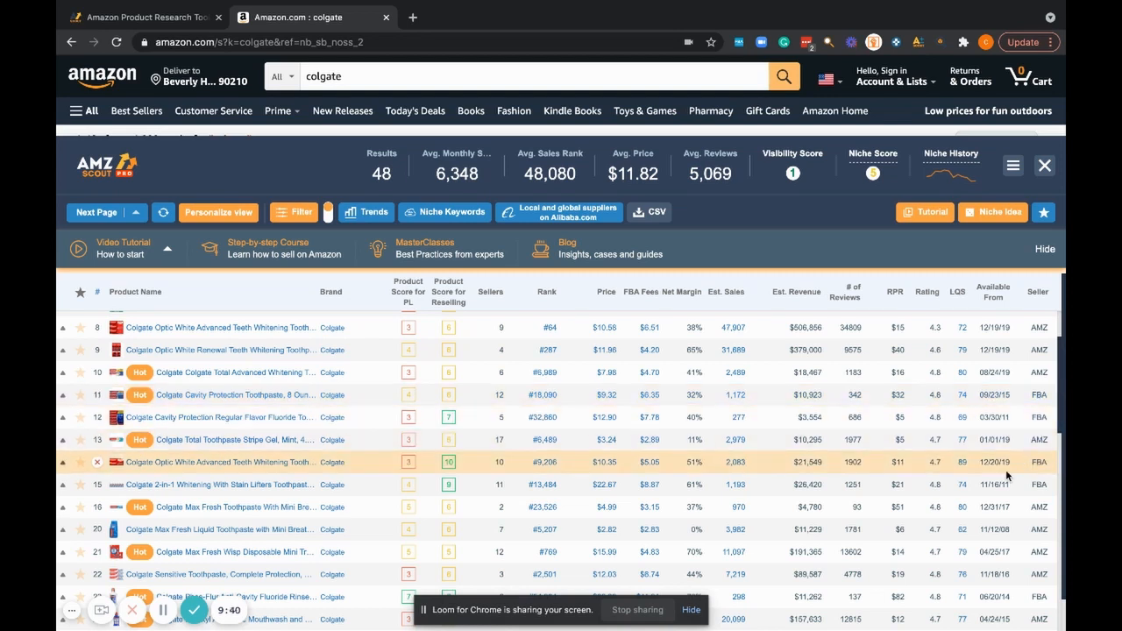
pyautogui.scroll(-3)
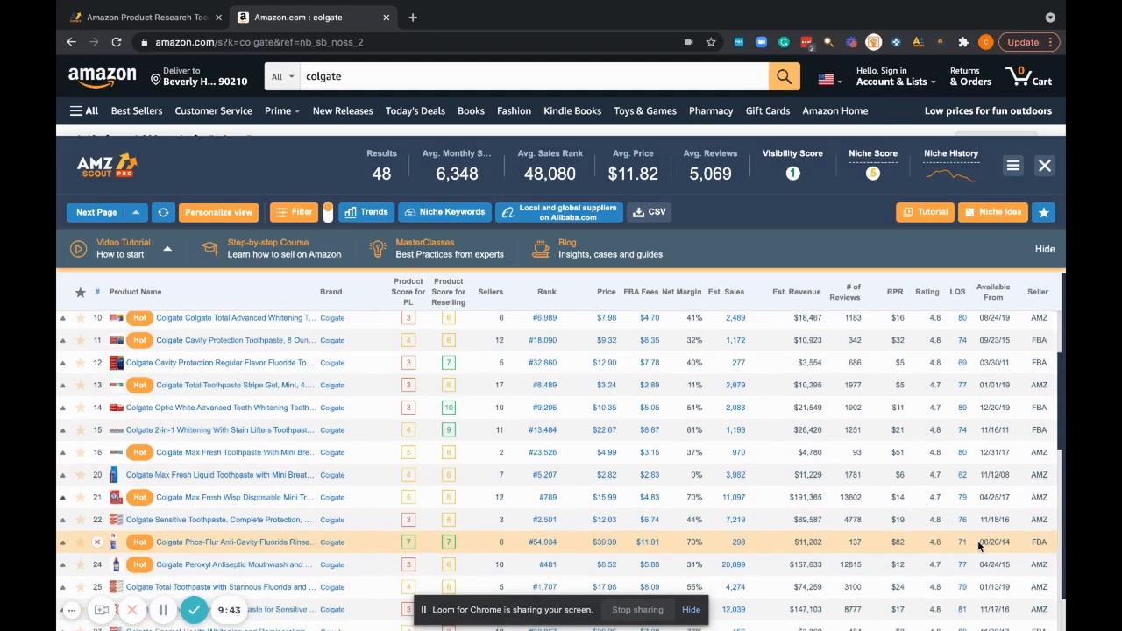
pyautogui.scroll(-3)
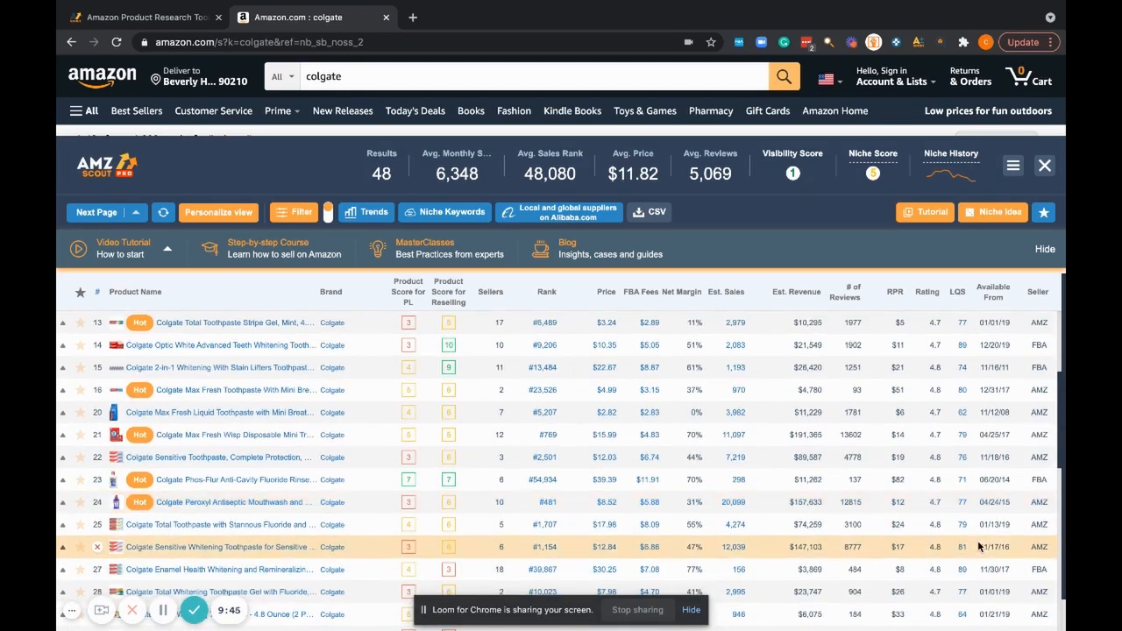
pyautogui.scroll(-3)
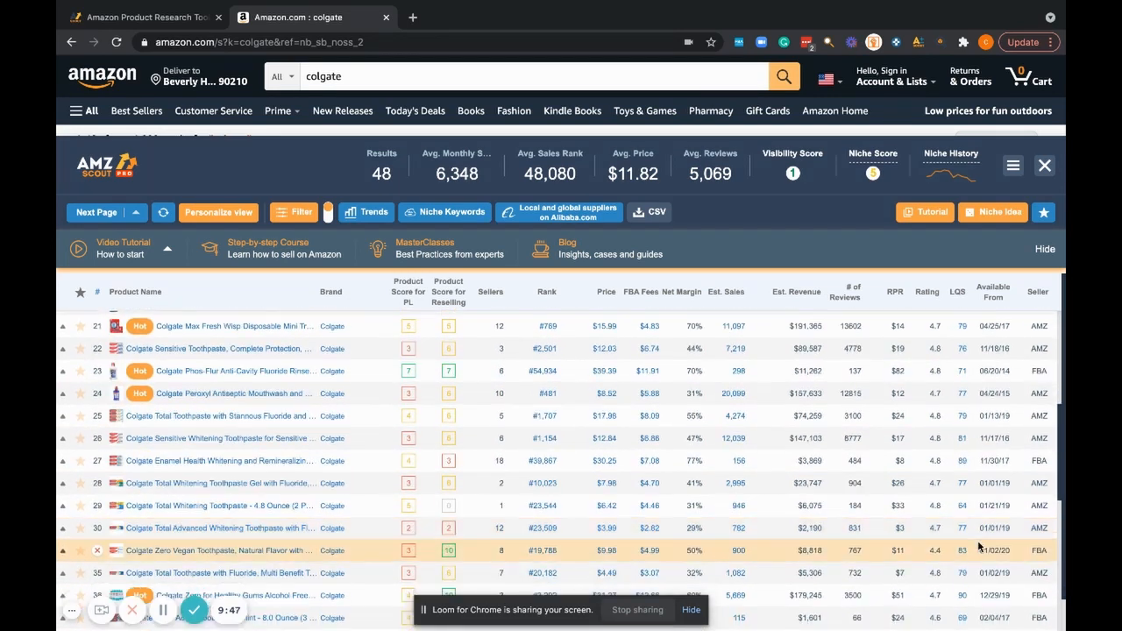
pyautogui.scroll(-3)
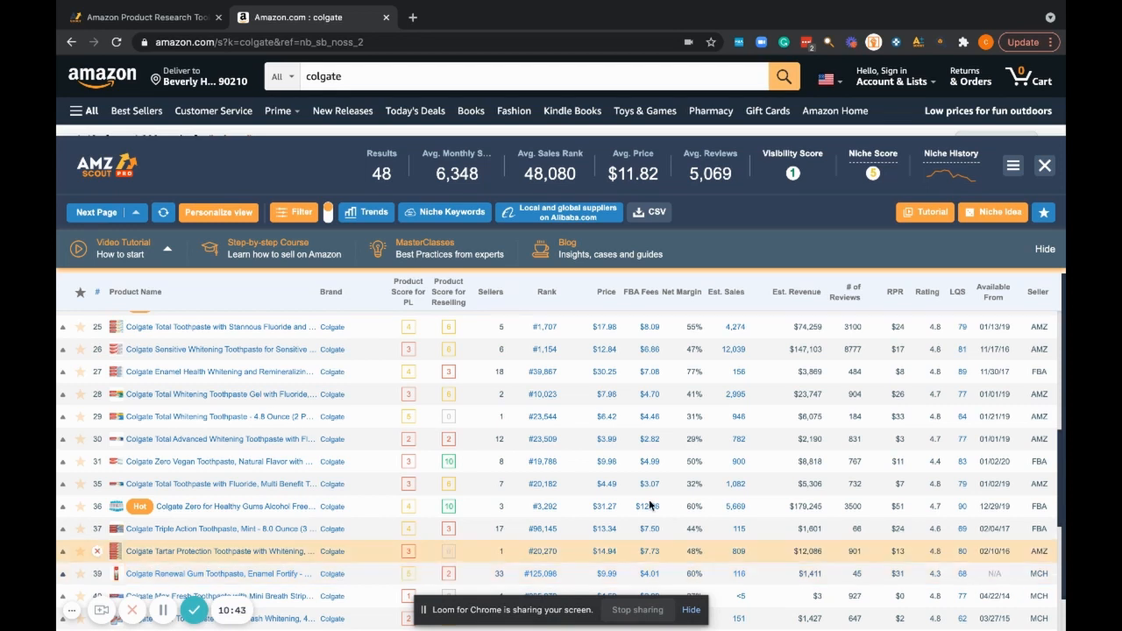
pyautogui.moveTo(364, 439)
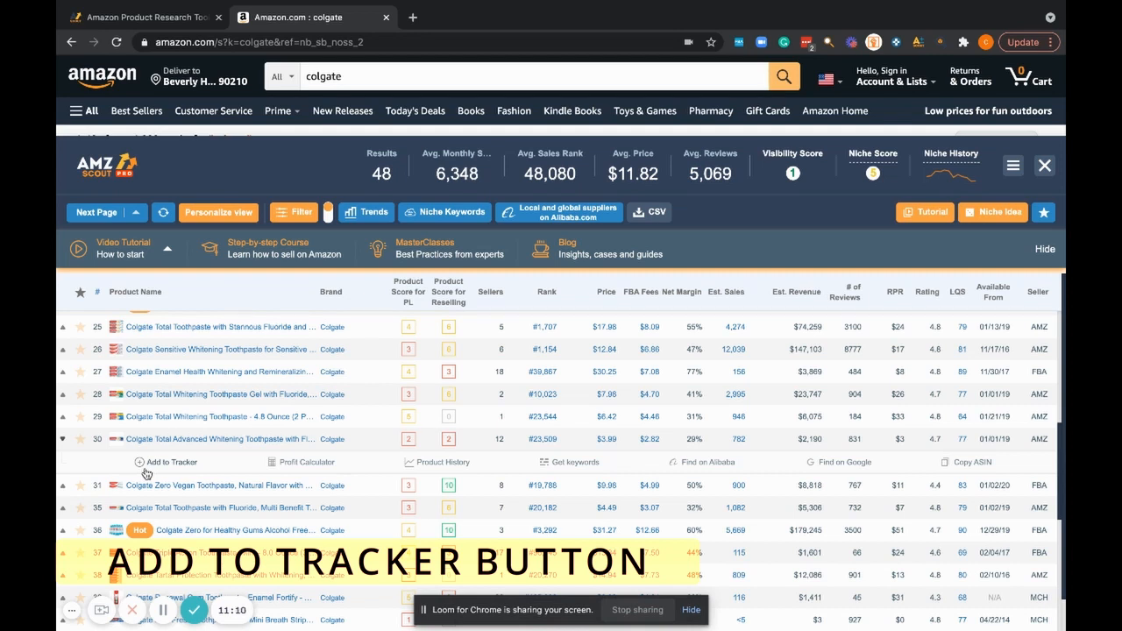
pyautogui.moveTo(131, 472)
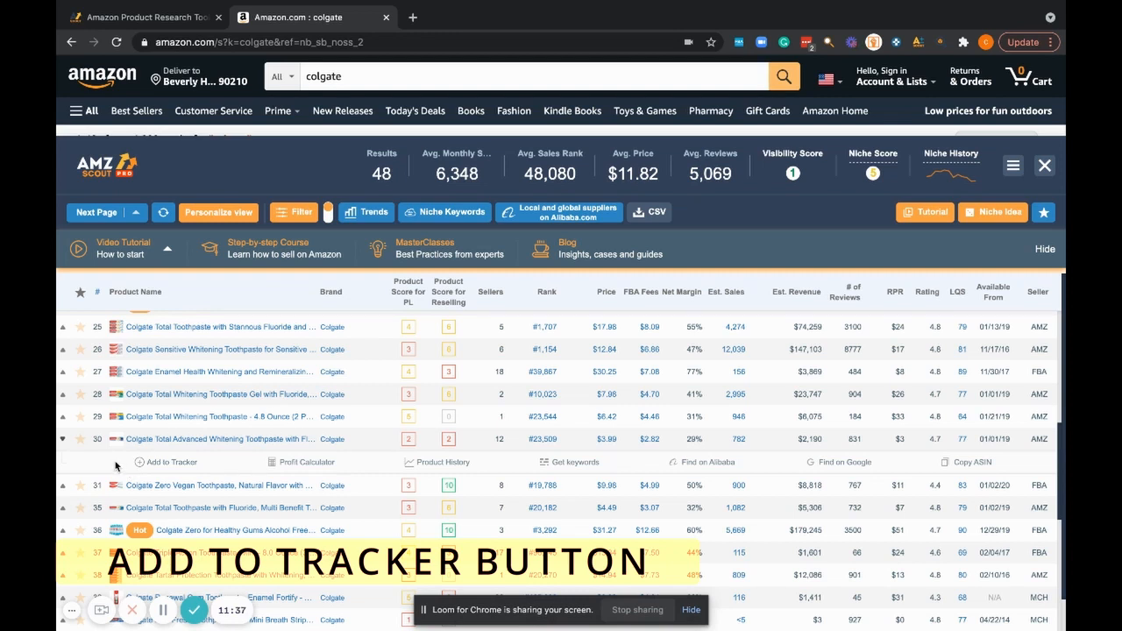
pyautogui.moveTo(105, 466)
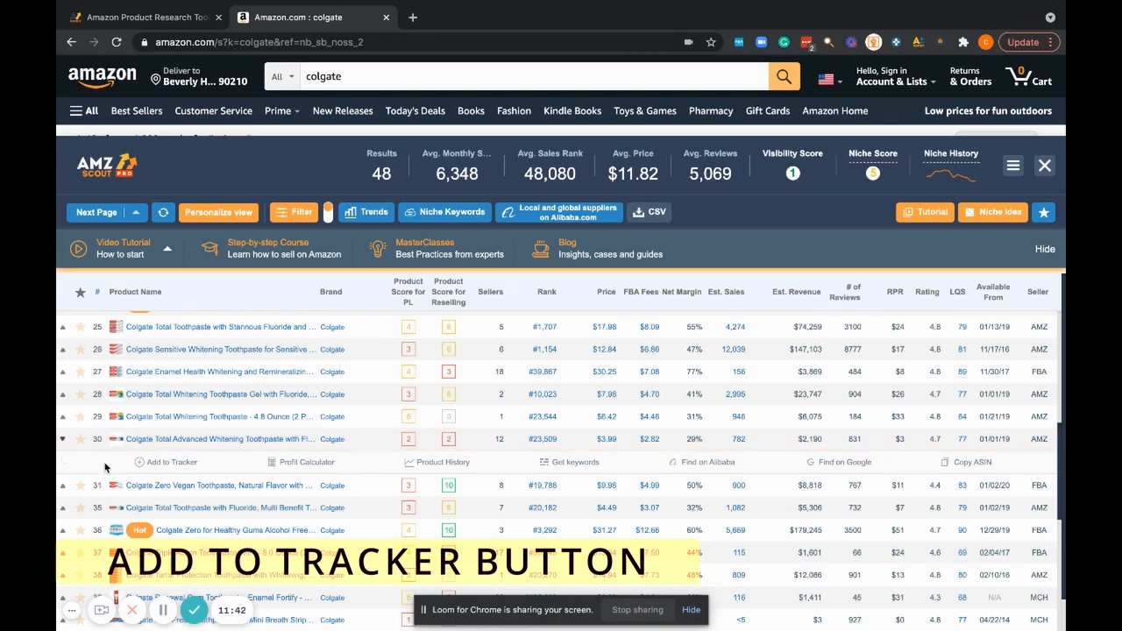
pyautogui.moveTo(485, 449)
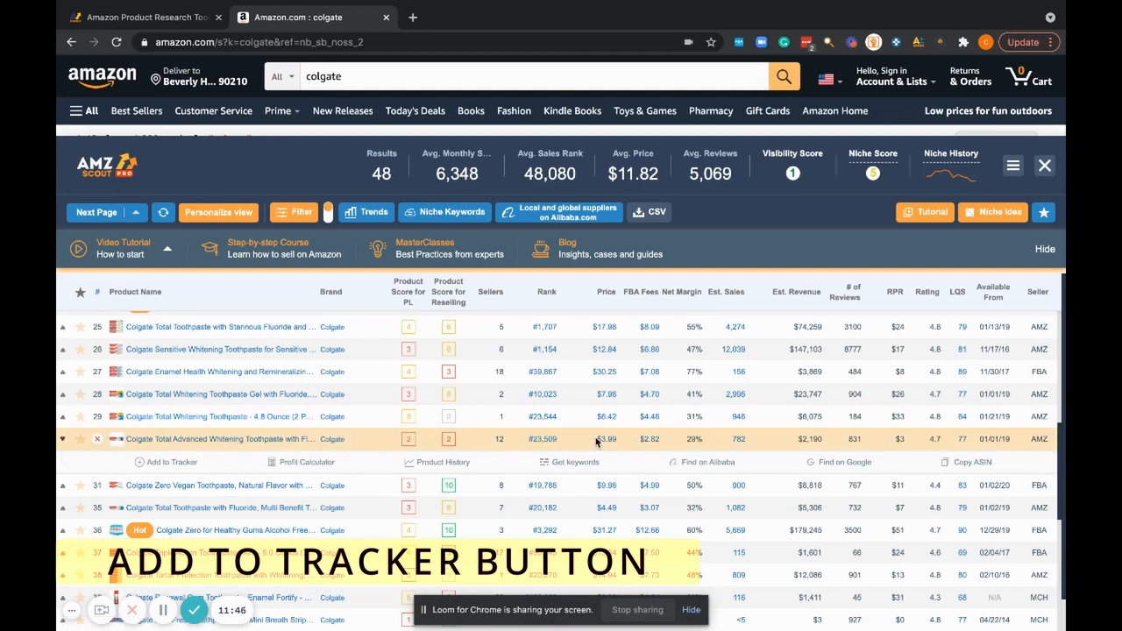
pyautogui.moveTo(641, 443)
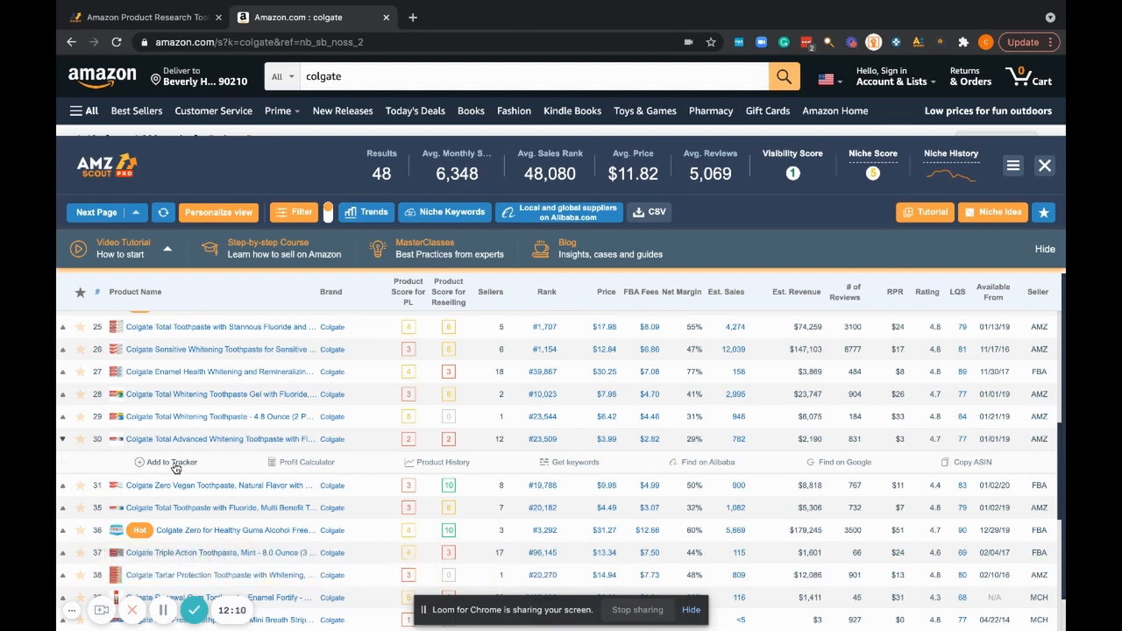
pyautogui.moveTo(300, 468)
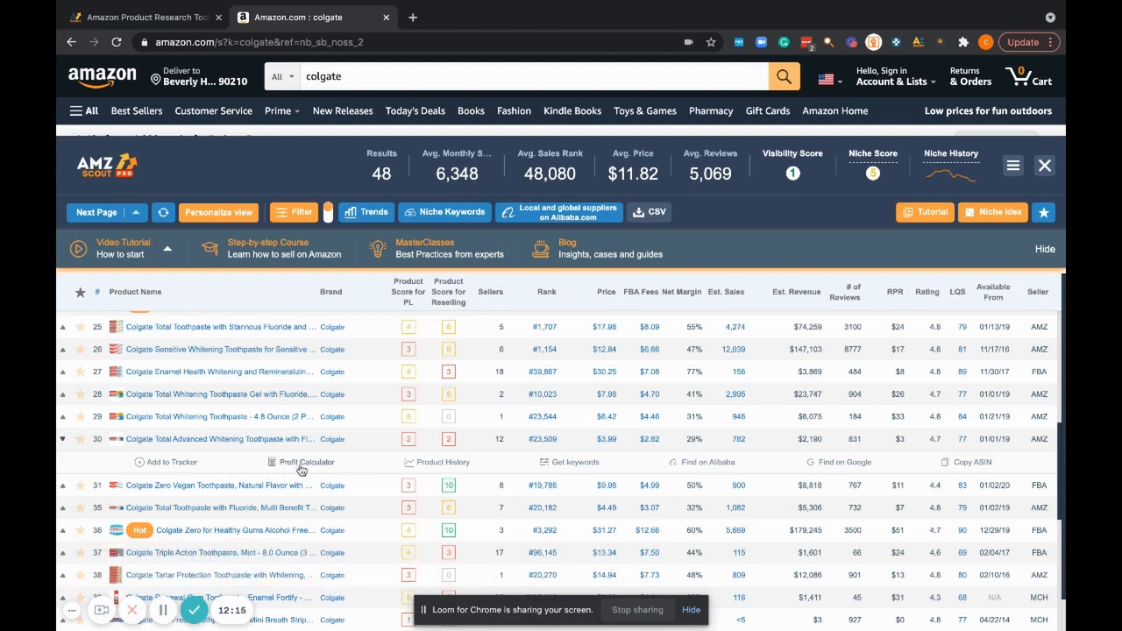
pyautogui.click(305, 462)
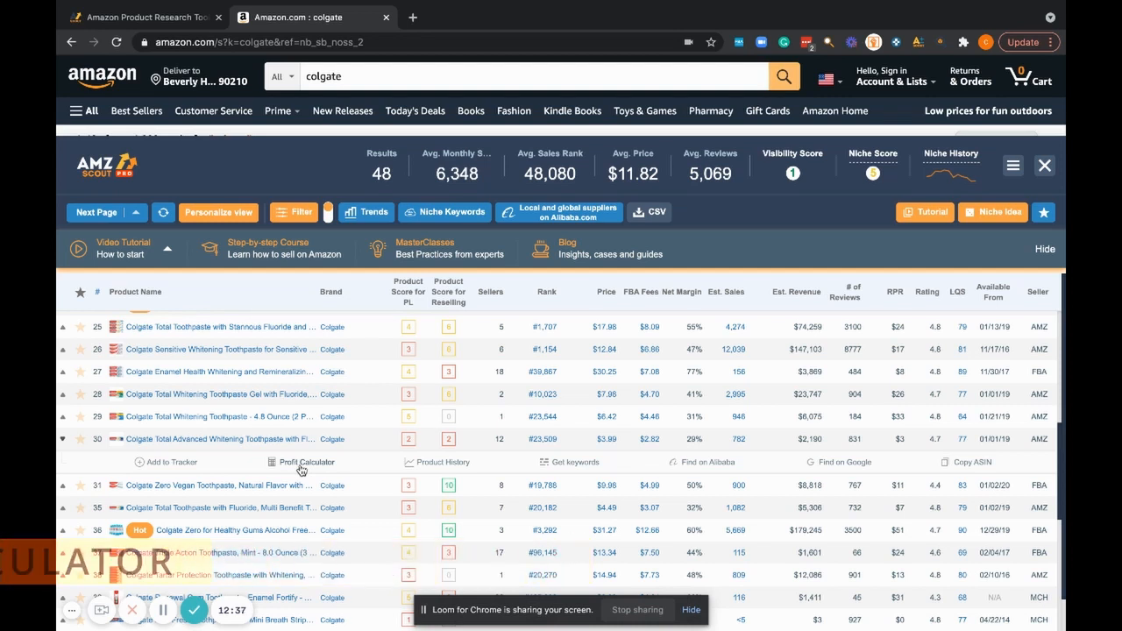
pyautogui.moveTo(451, 468)
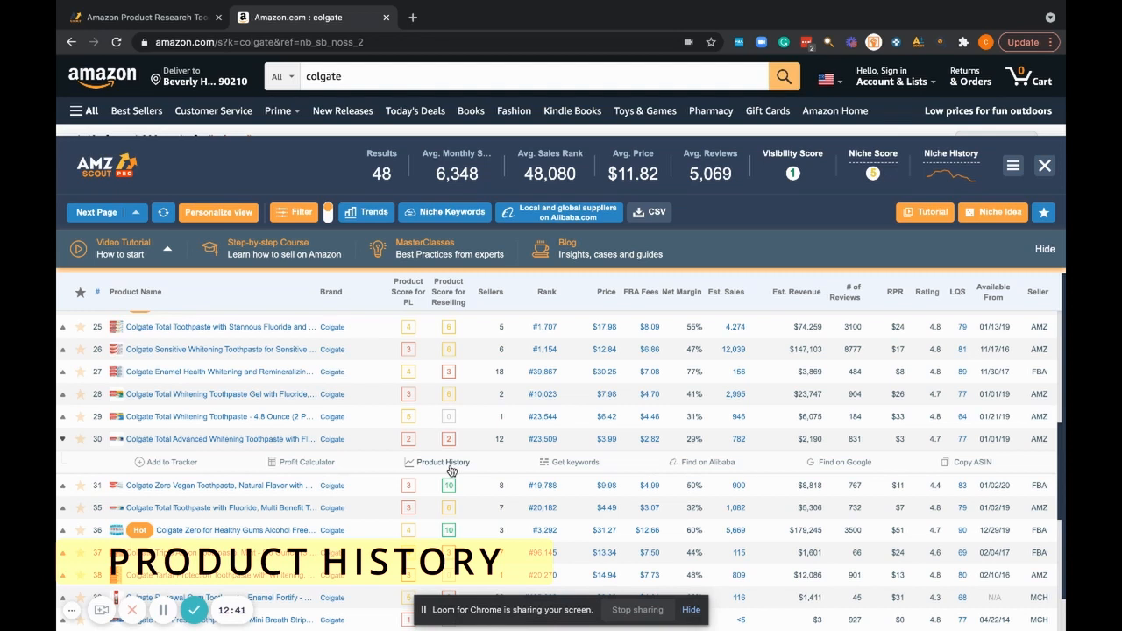
pyautogui.click(442, 461)
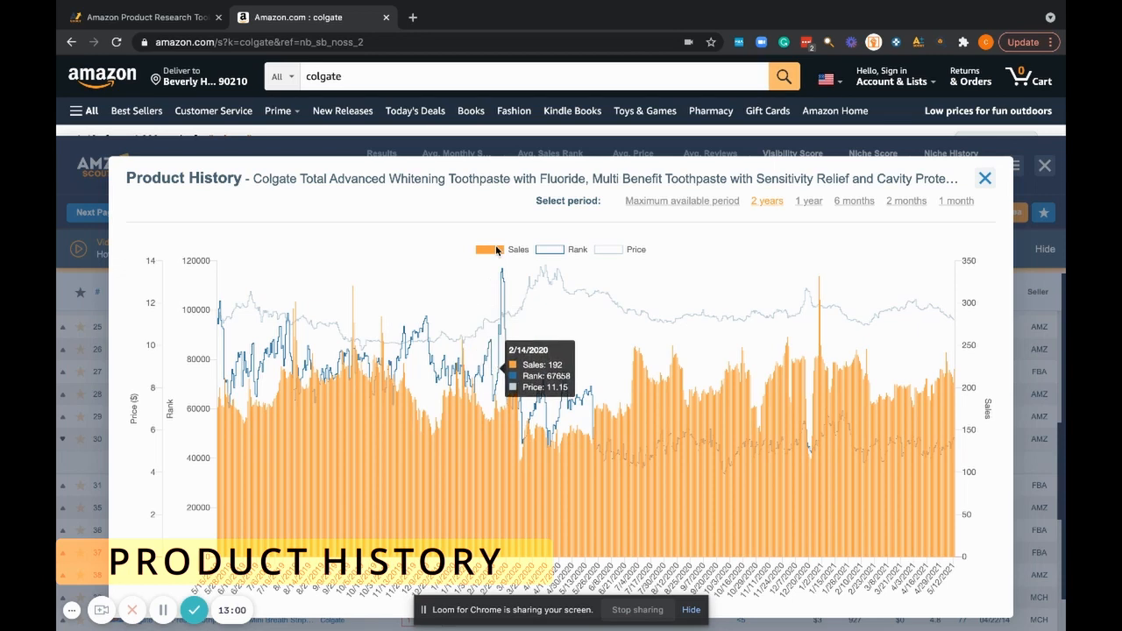
pyautogui.moveTo(608, 251)
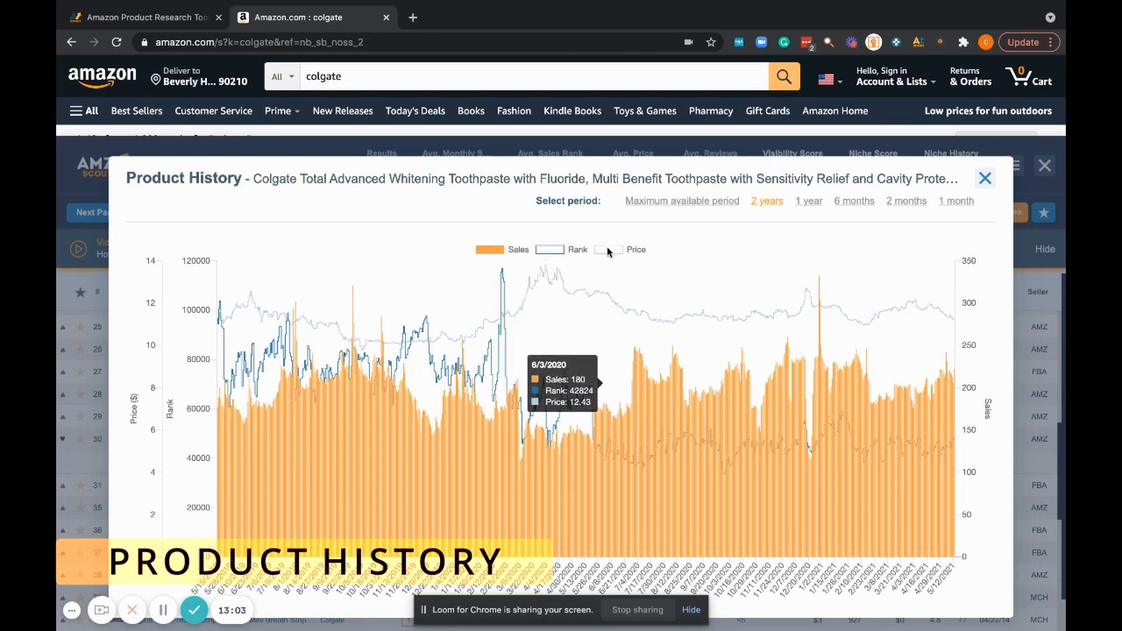
pyautogui.moveTo(440, 259)
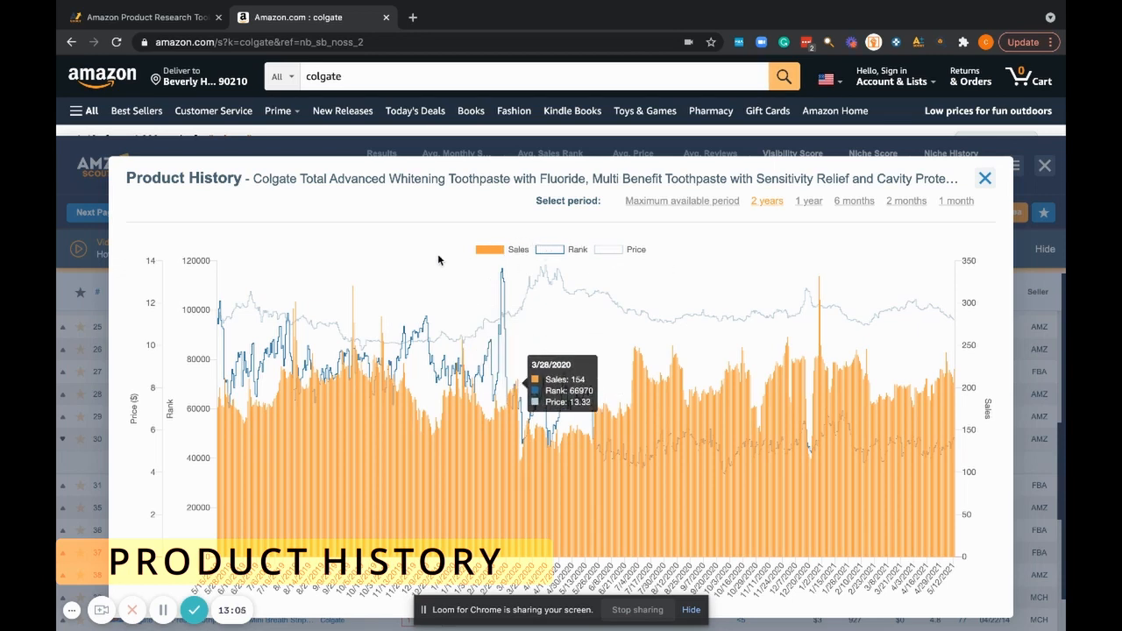
pyautogui.moveTo(156, 508)
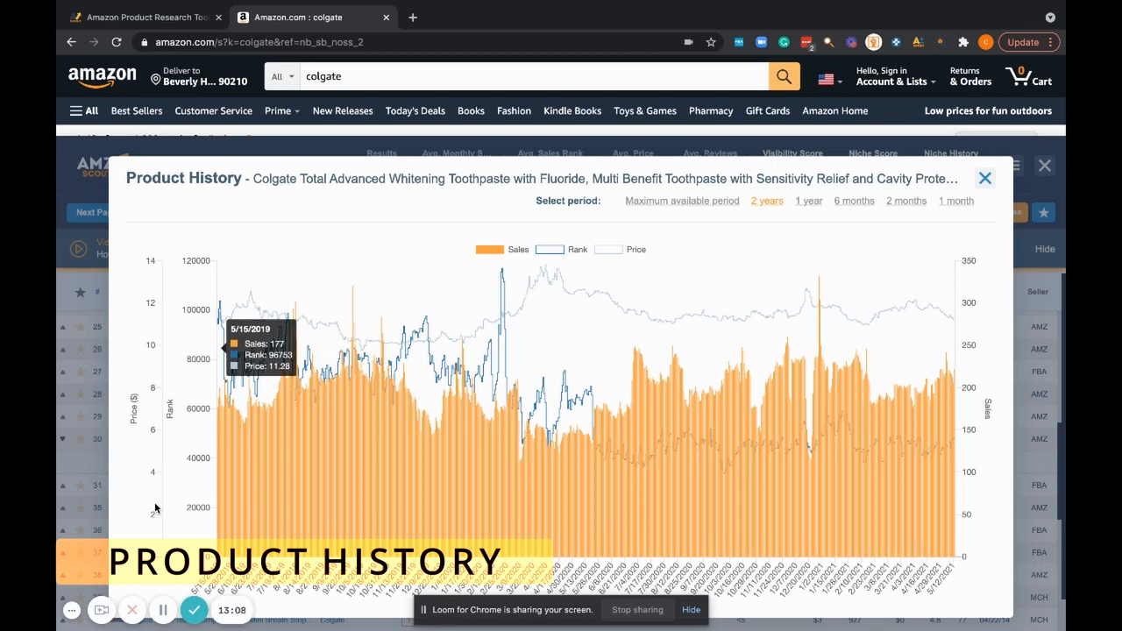
pyautogui.moveTo(200, 321)
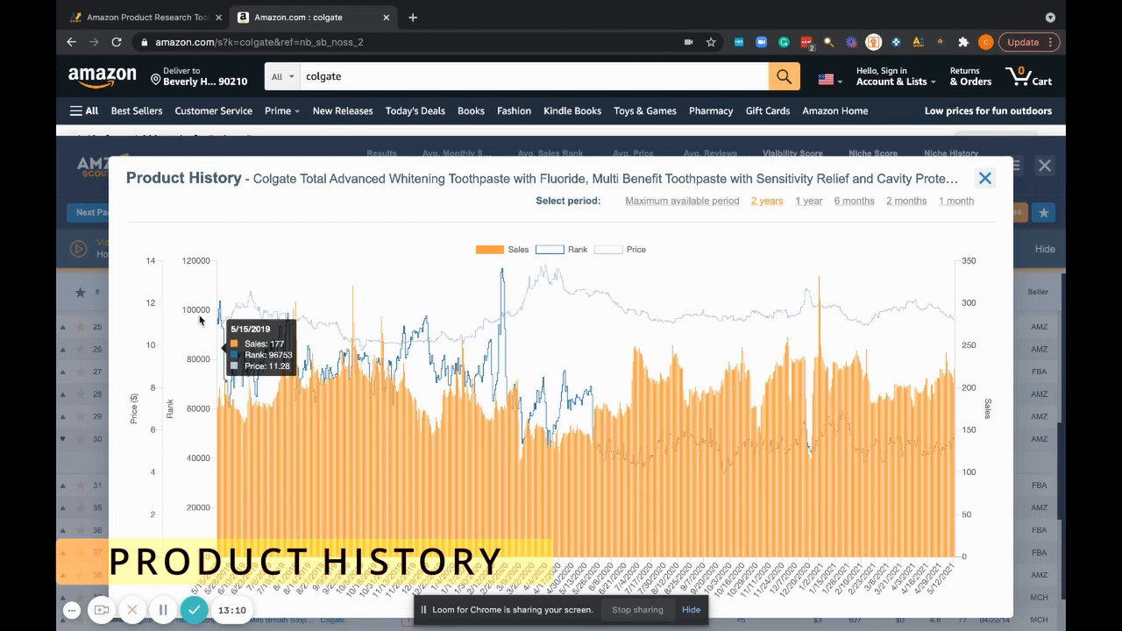
pyautogui.moveTo(981, 331)
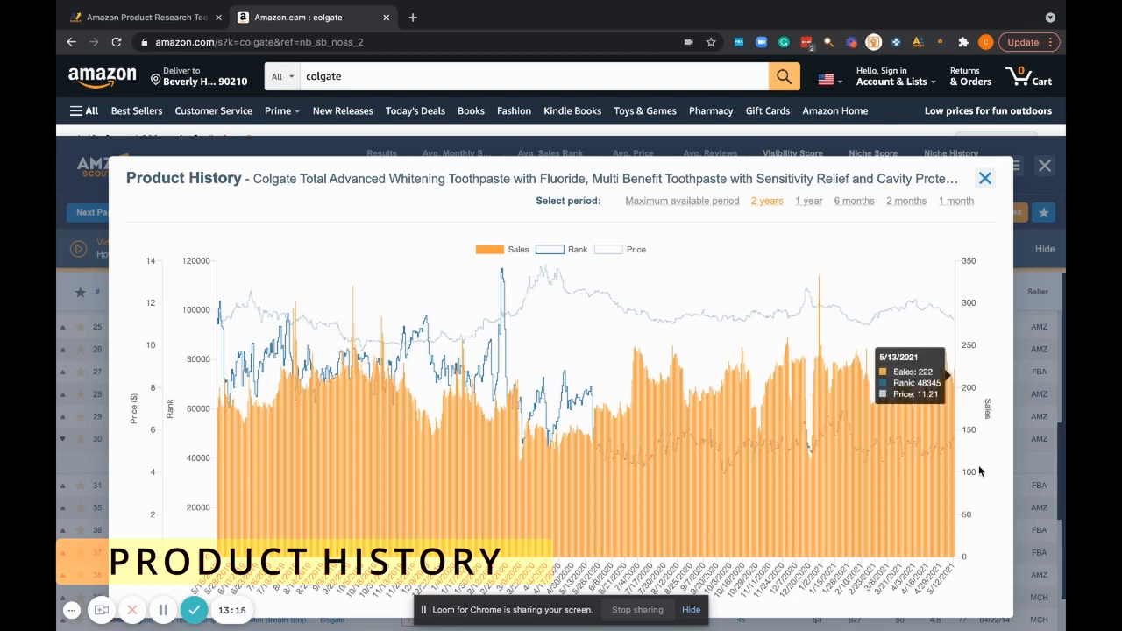
pyautogui.moveTo(877, 576)
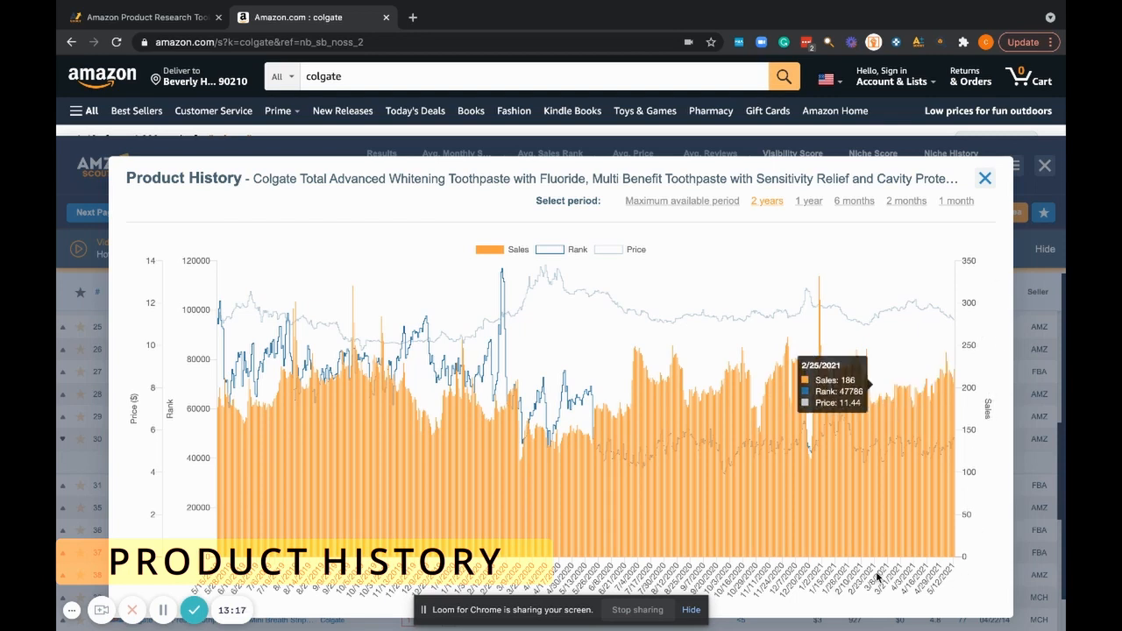
pyautogui.moveTo(952, 209)
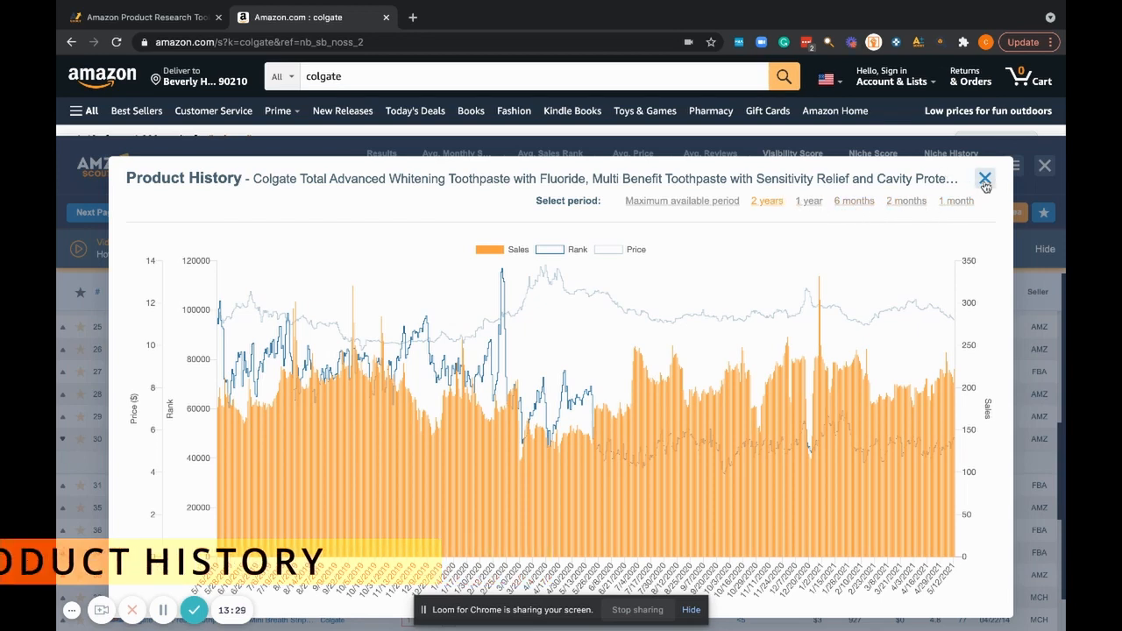
pyautogui.click(984, 178)
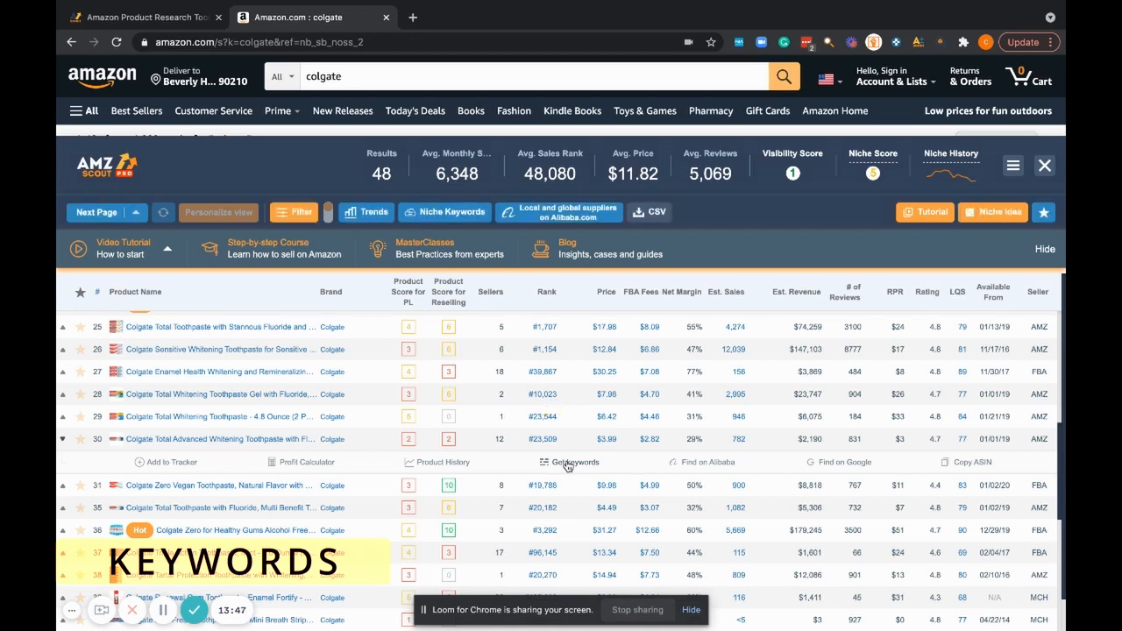
pyautogui.click(567, 462)
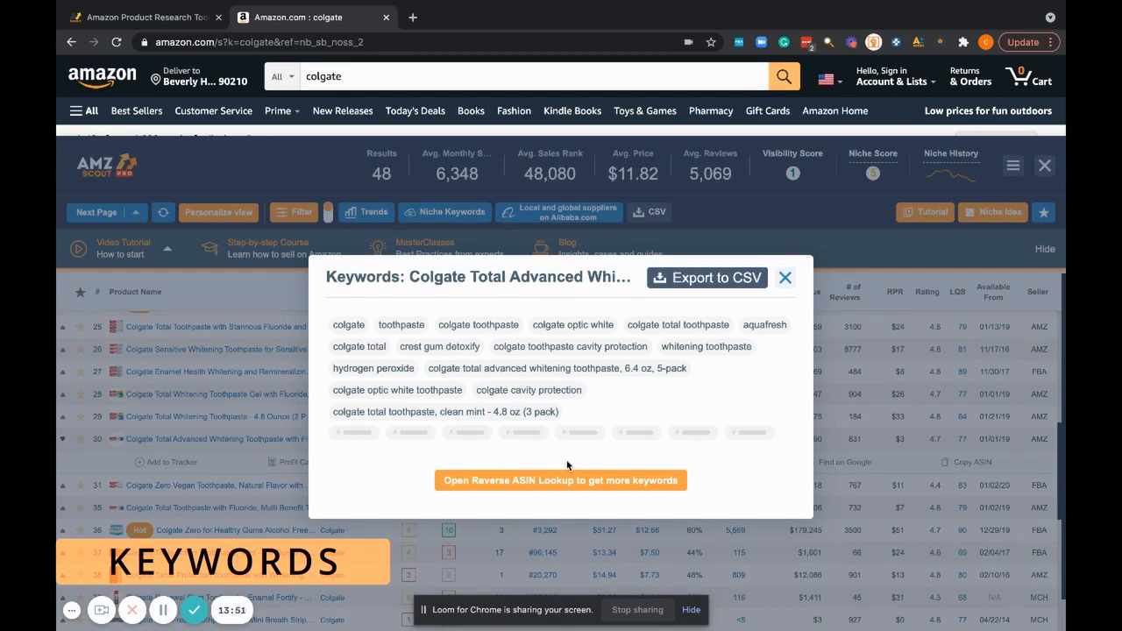
pyautogui.moveTo(456, 362)
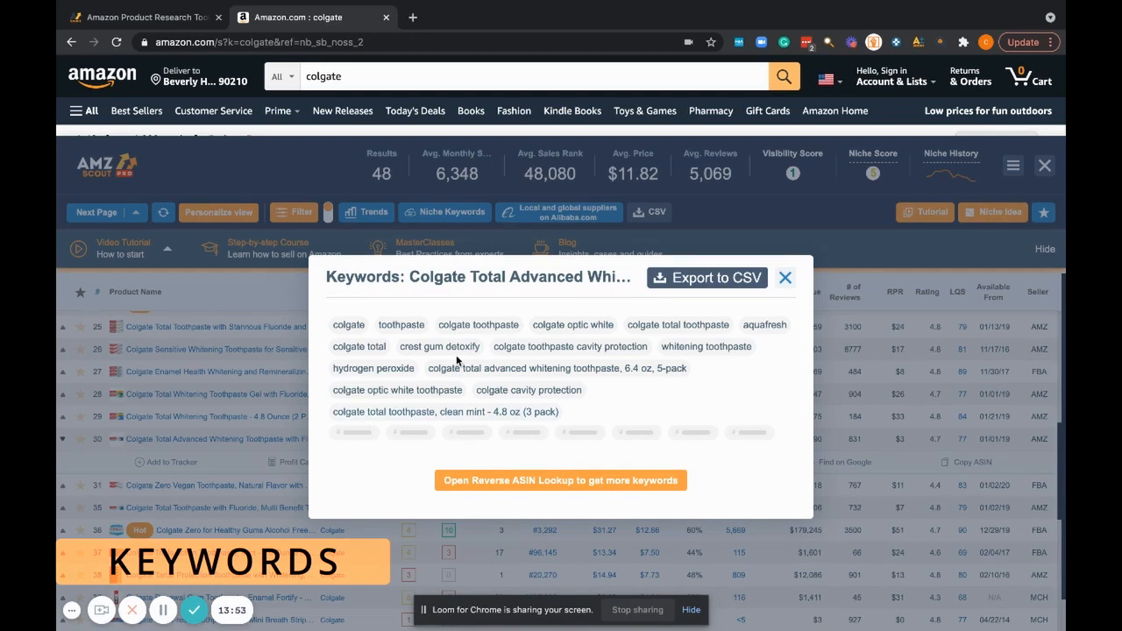
pyautogui.moveTo(430, 390)
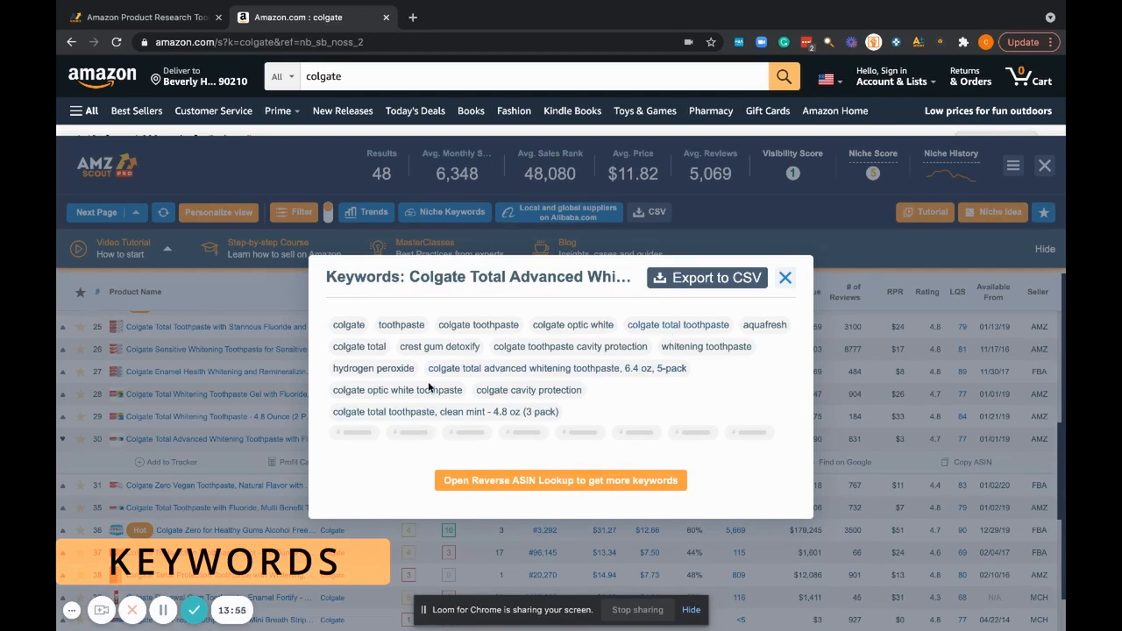
pyautogui.moveTo(469, 371)
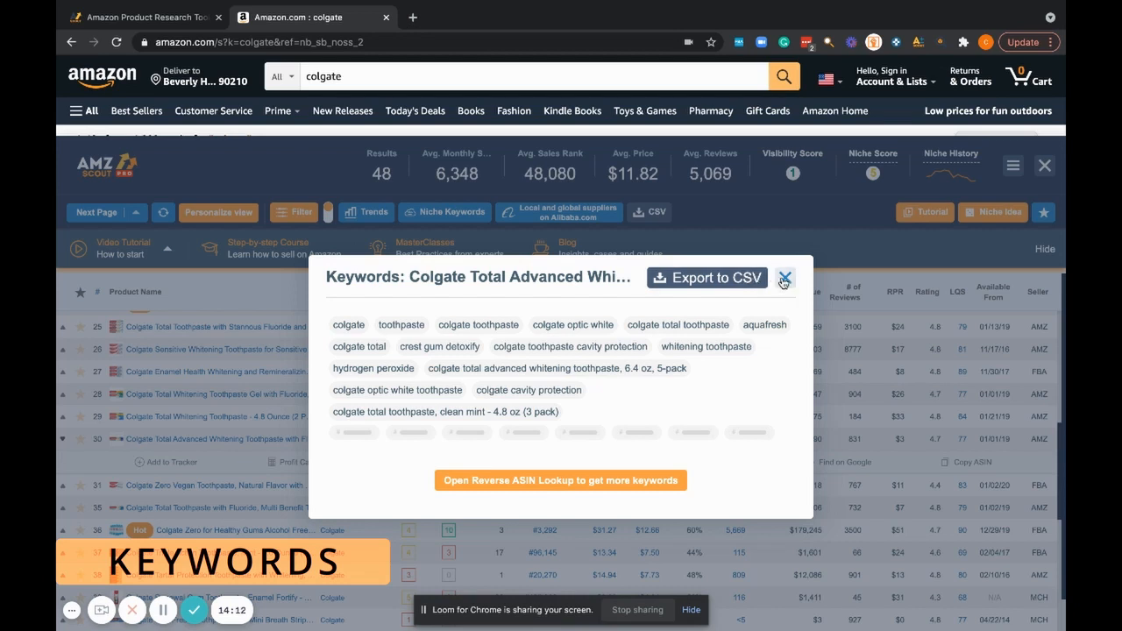
pyautogui.click(783, 278)
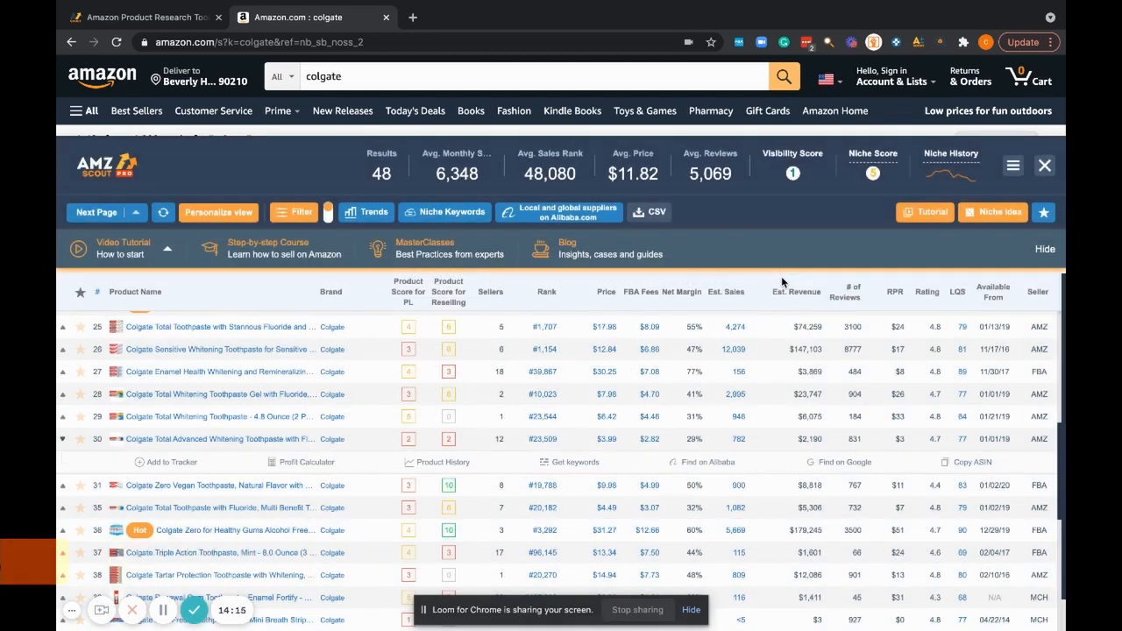
pyautogui.click(707, 462)
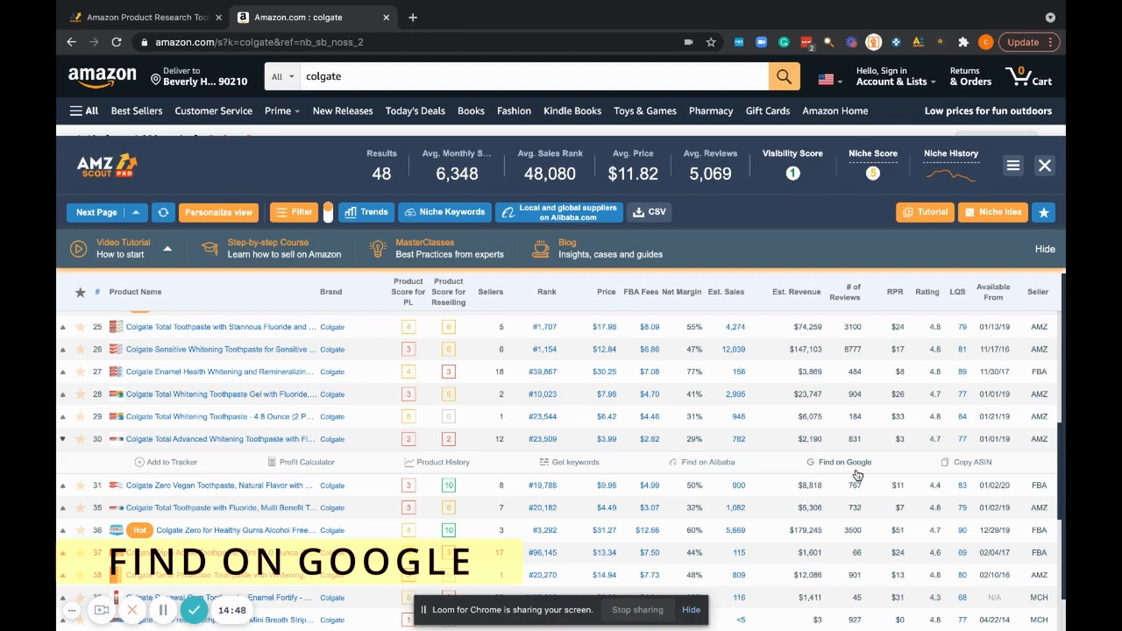
pyautogui.scroll(-3)
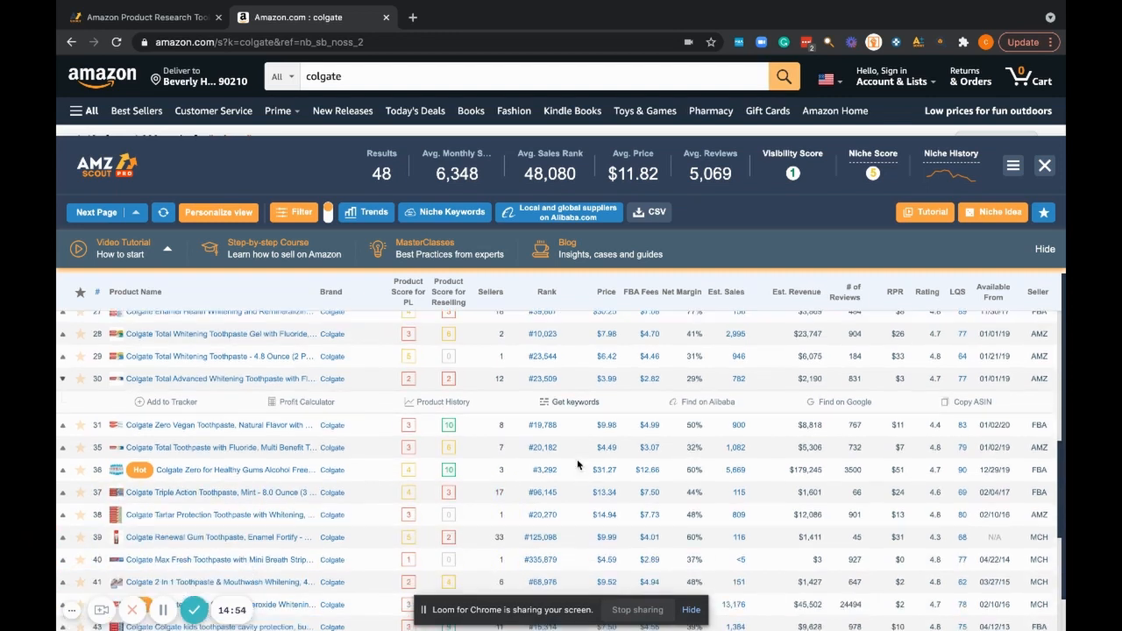
pyautogui.scroll(-3)
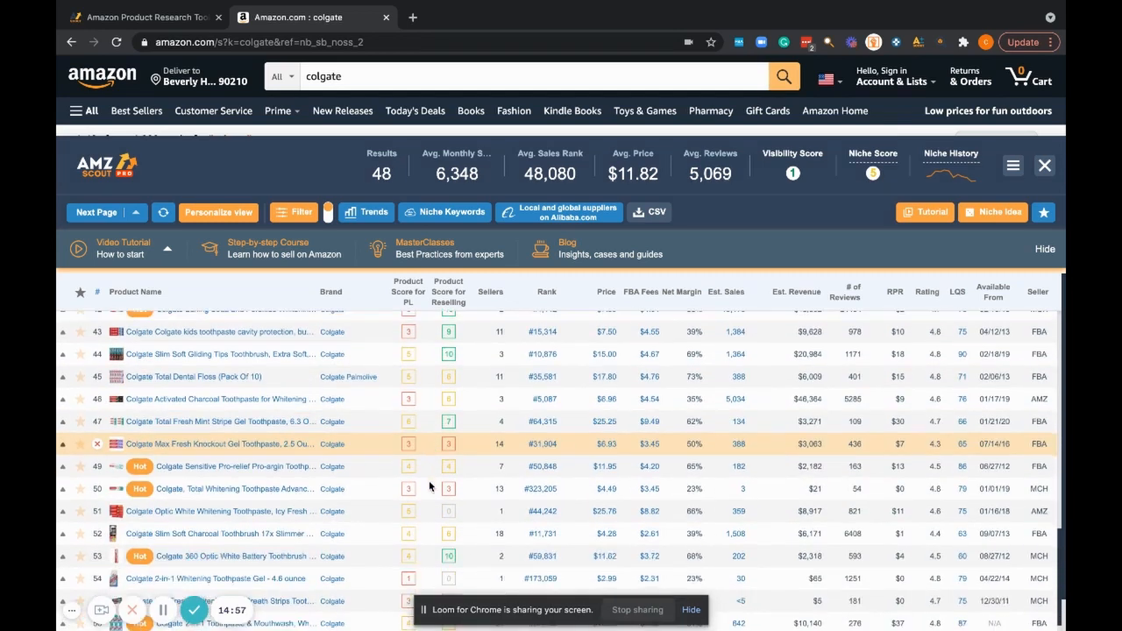
pyautogui.scroll(-3)
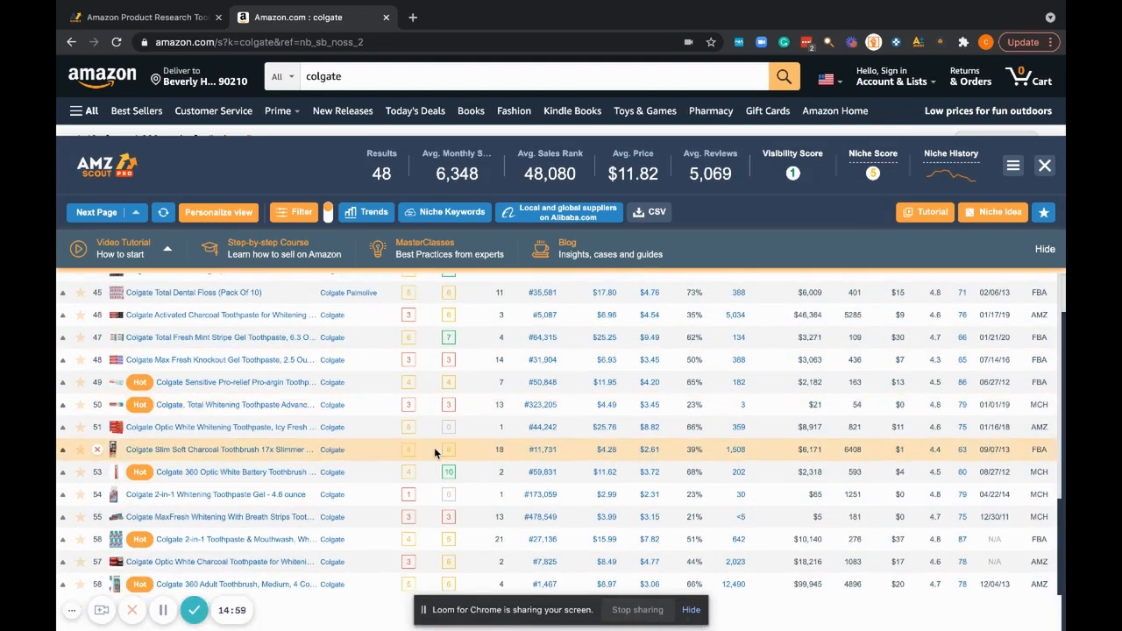